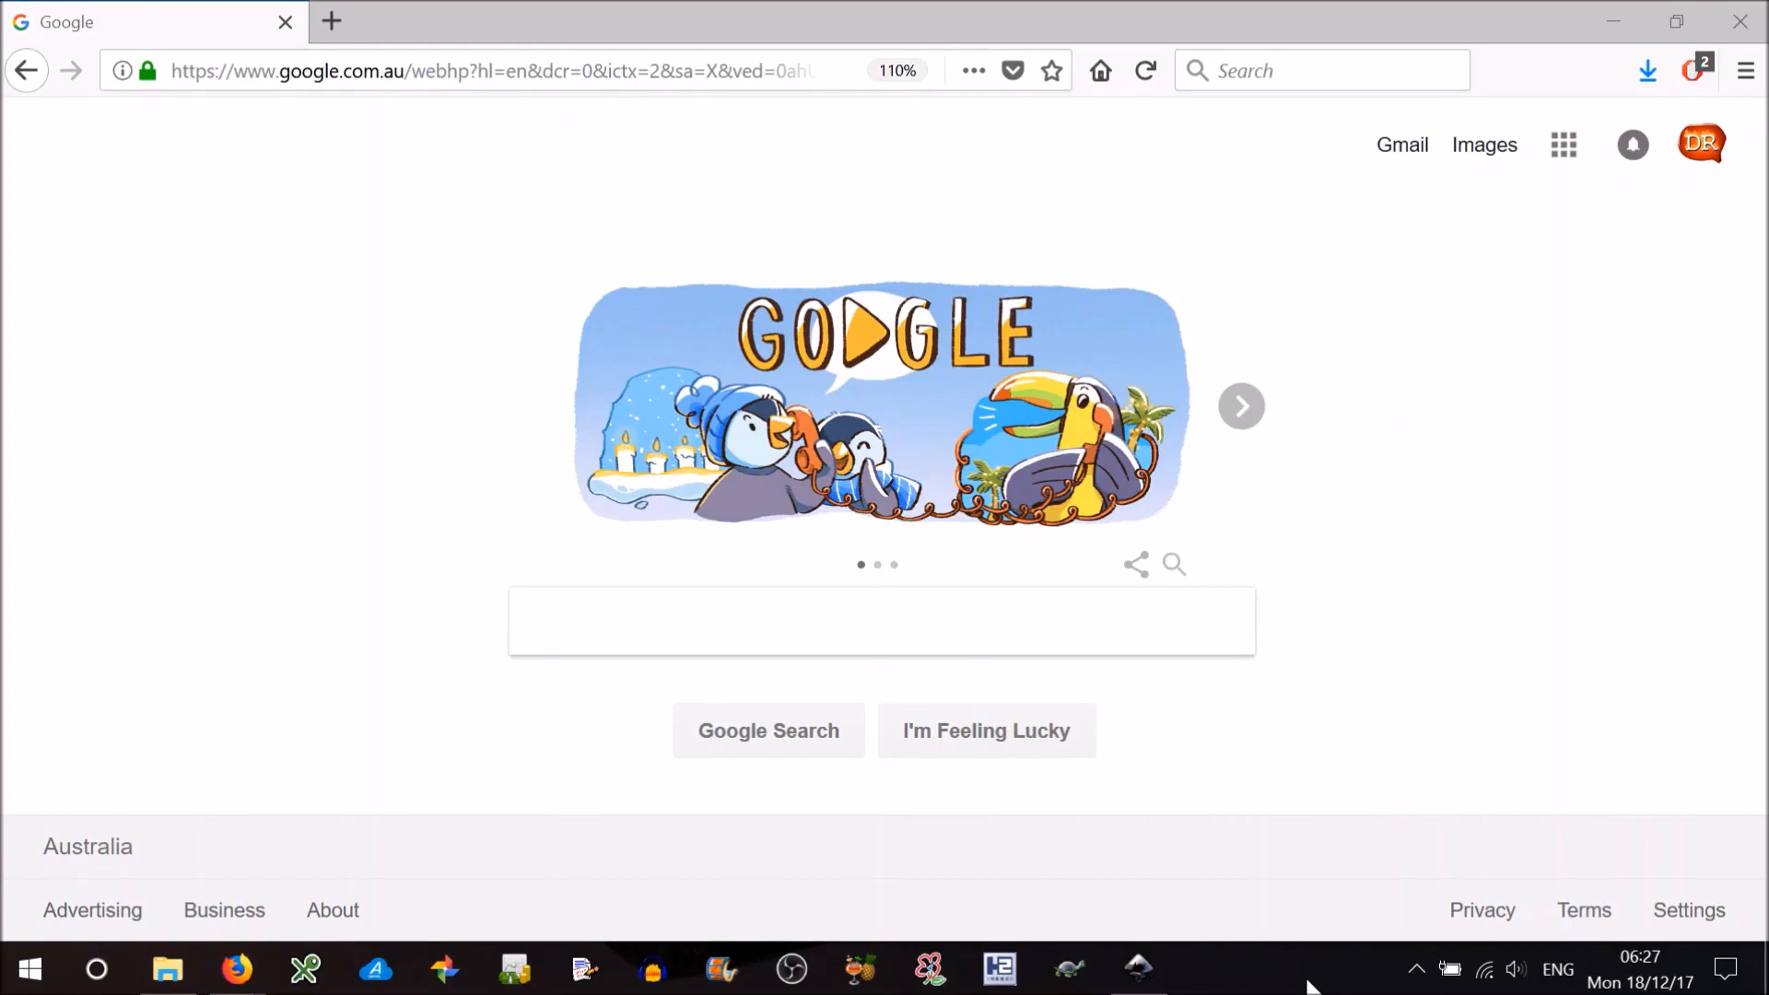
- Search Google for 'santa', replacing the earlier 'dog' query
left_click(818, 622)
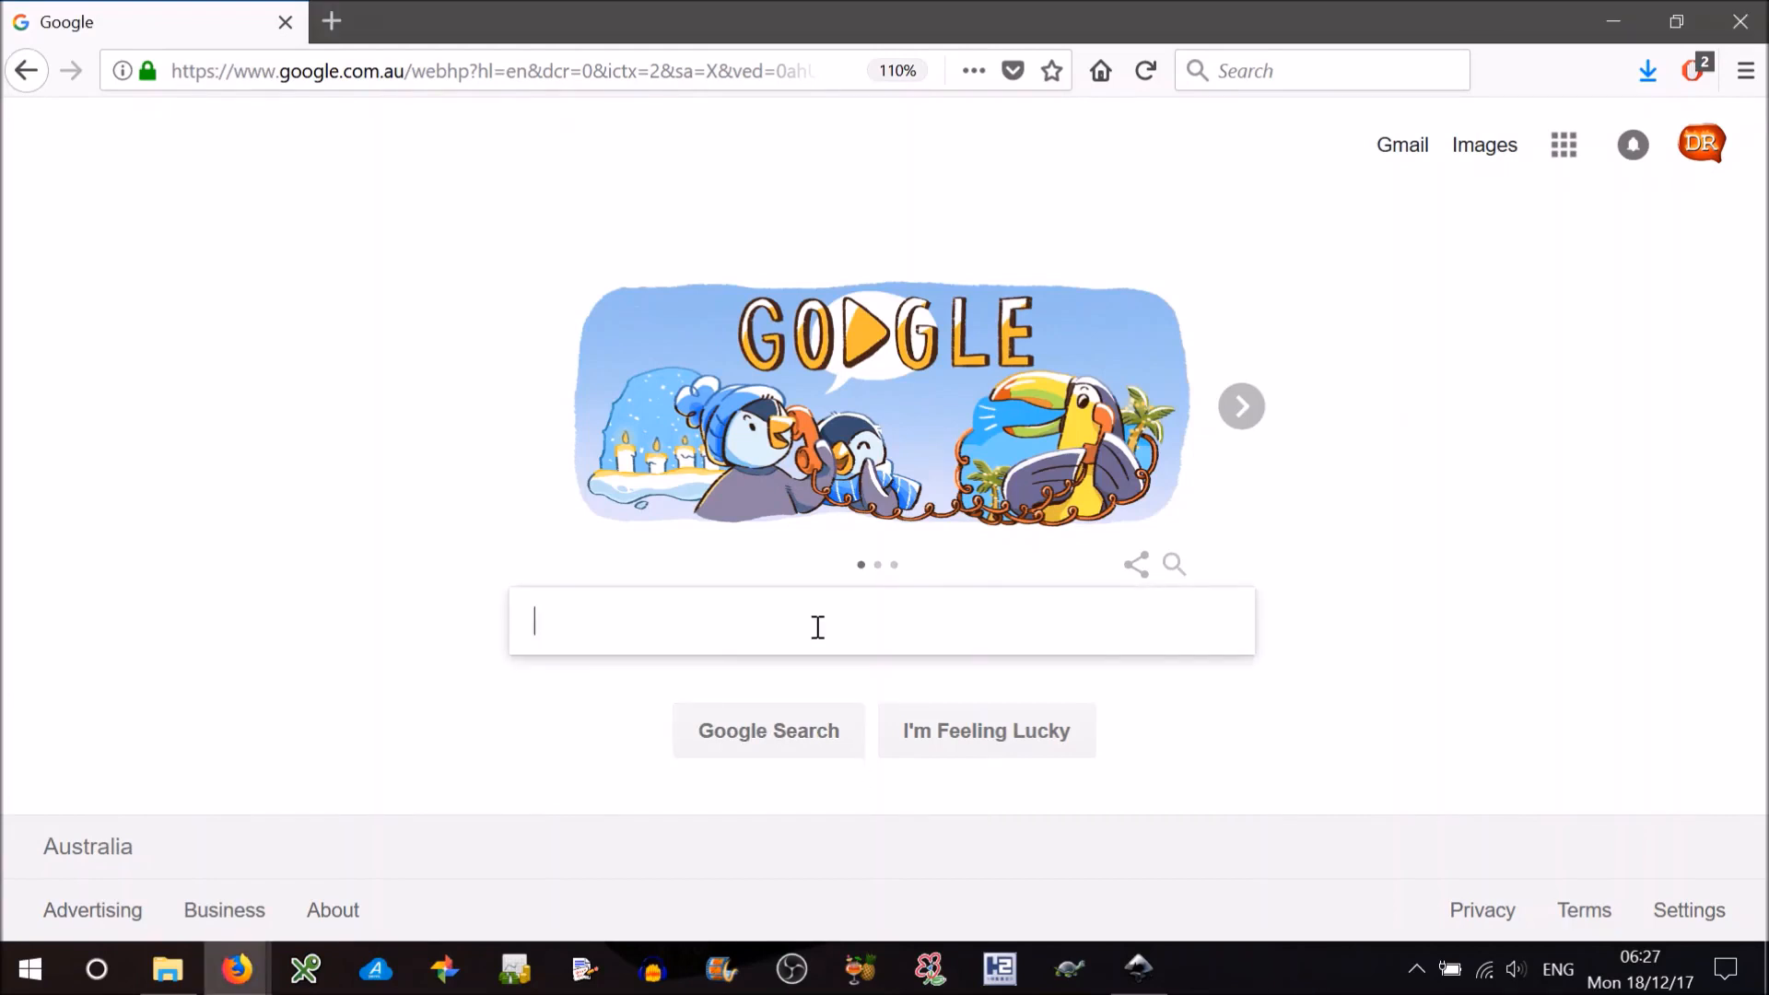
type("dog")
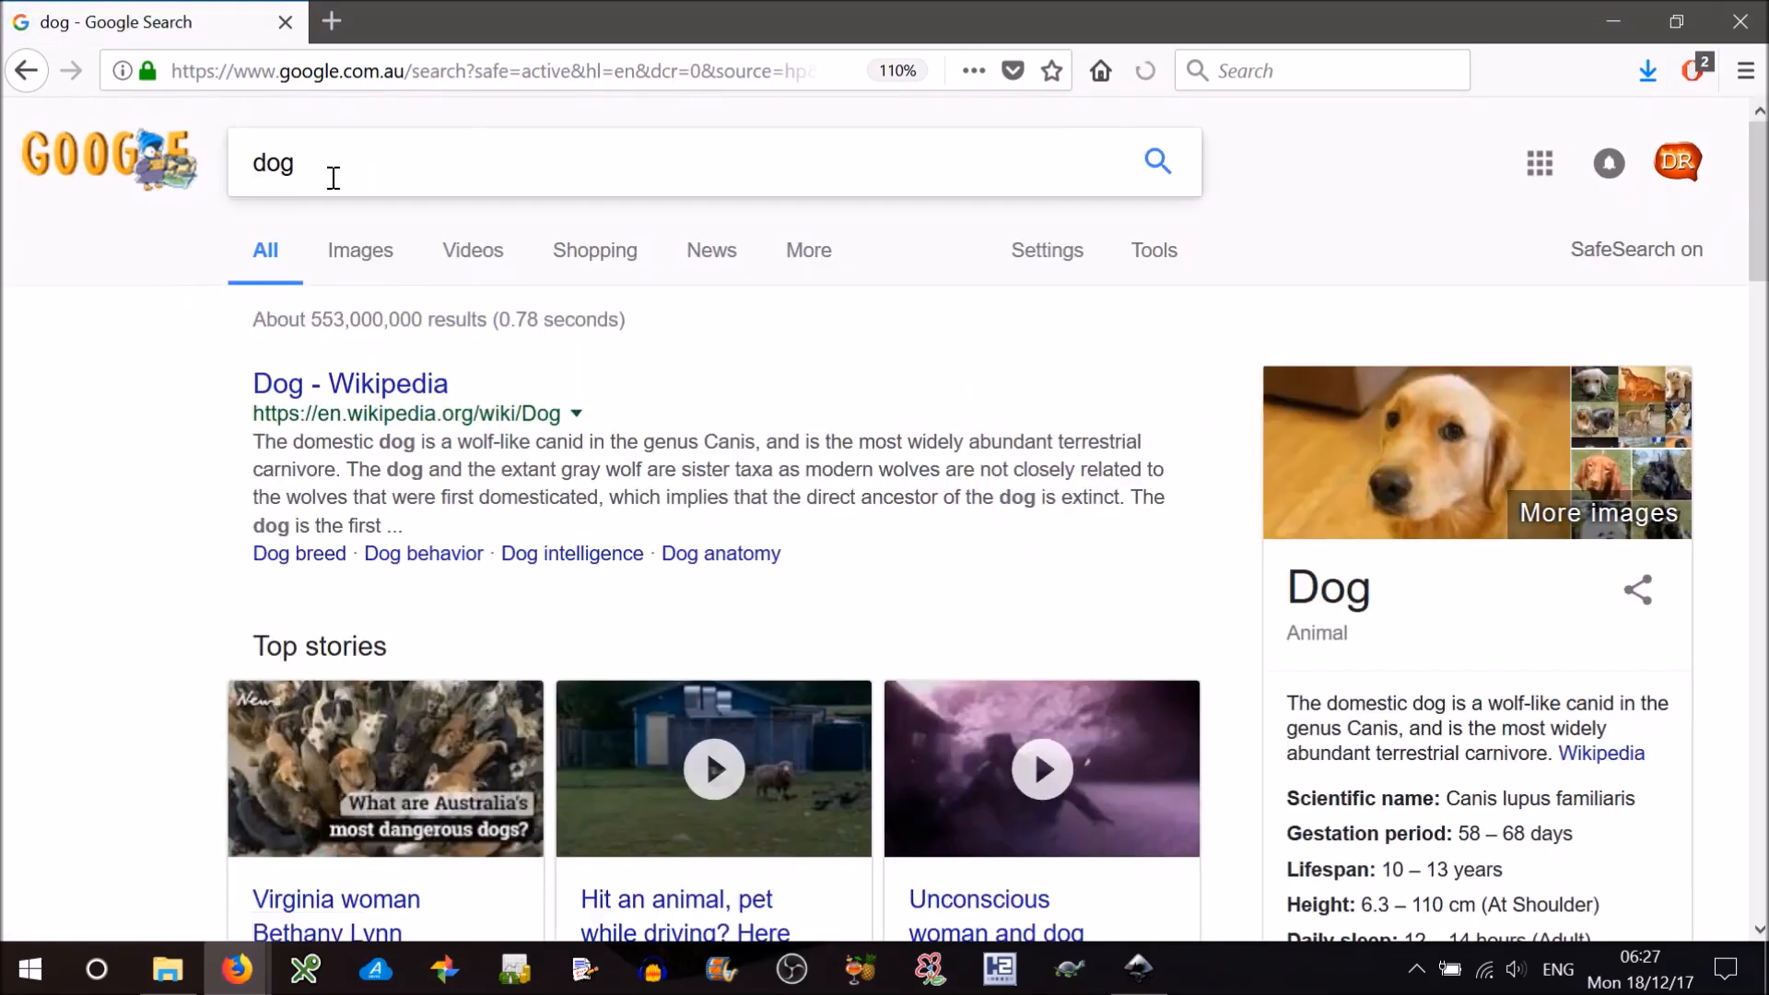
type("santa")
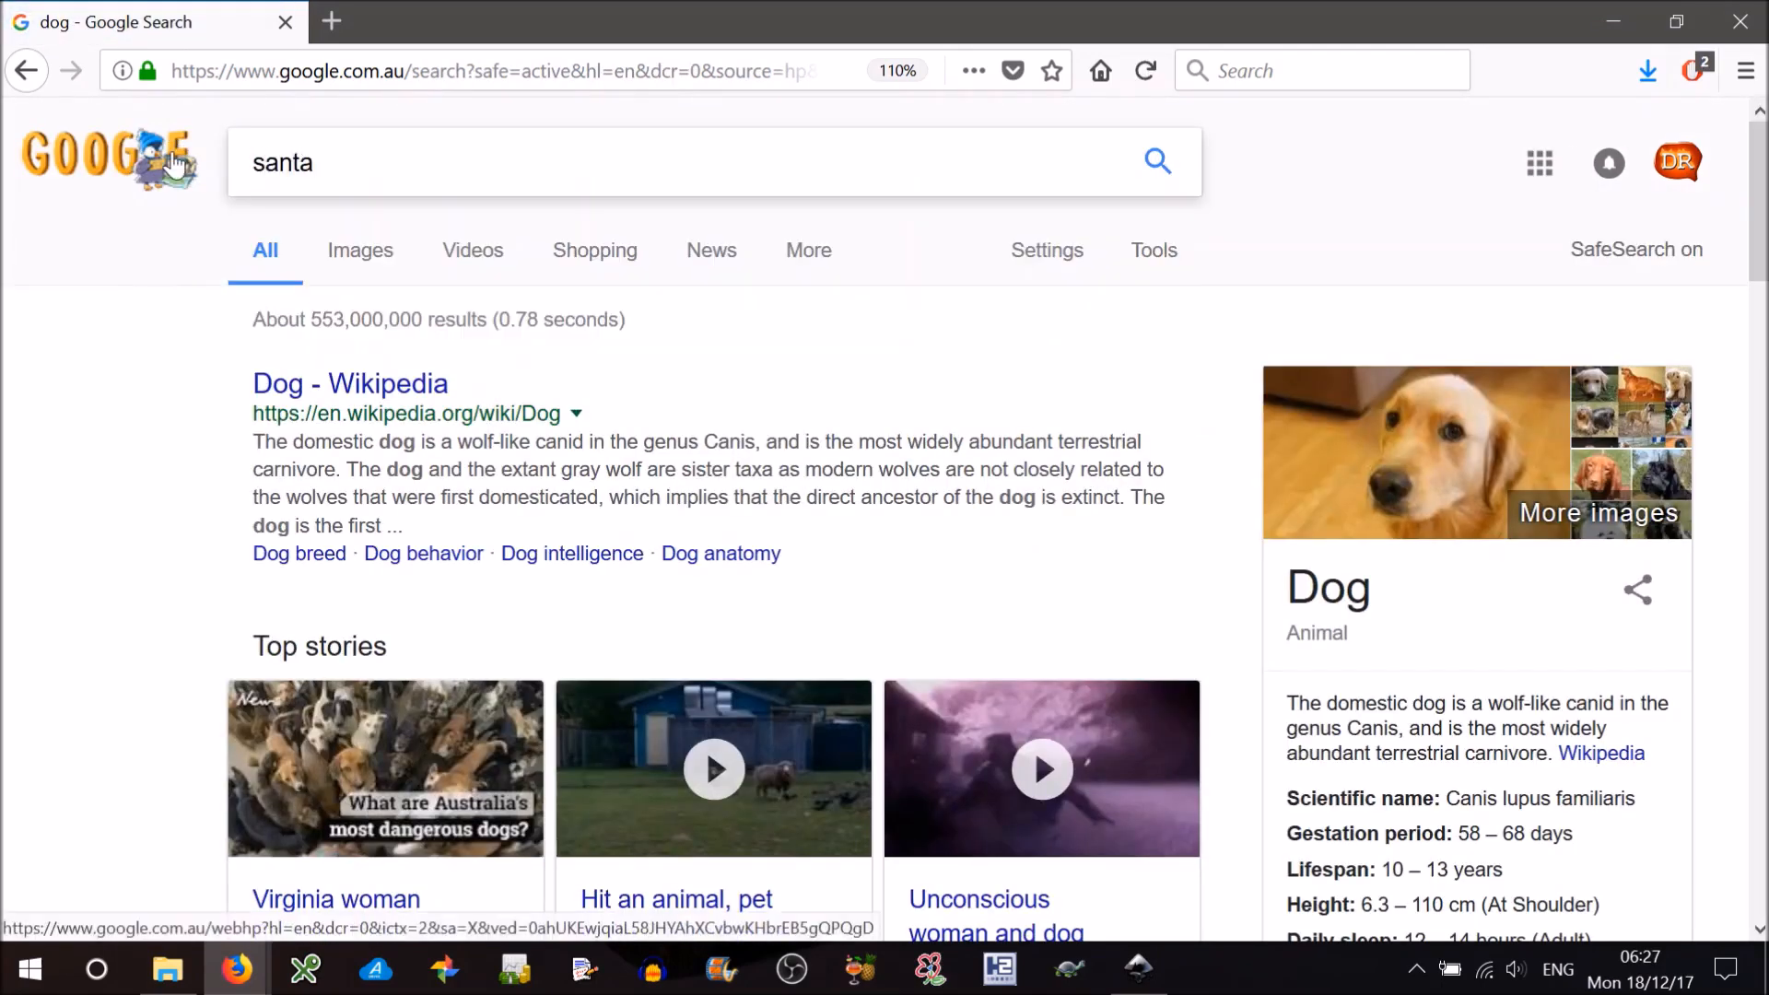
left_click(1156, 161)
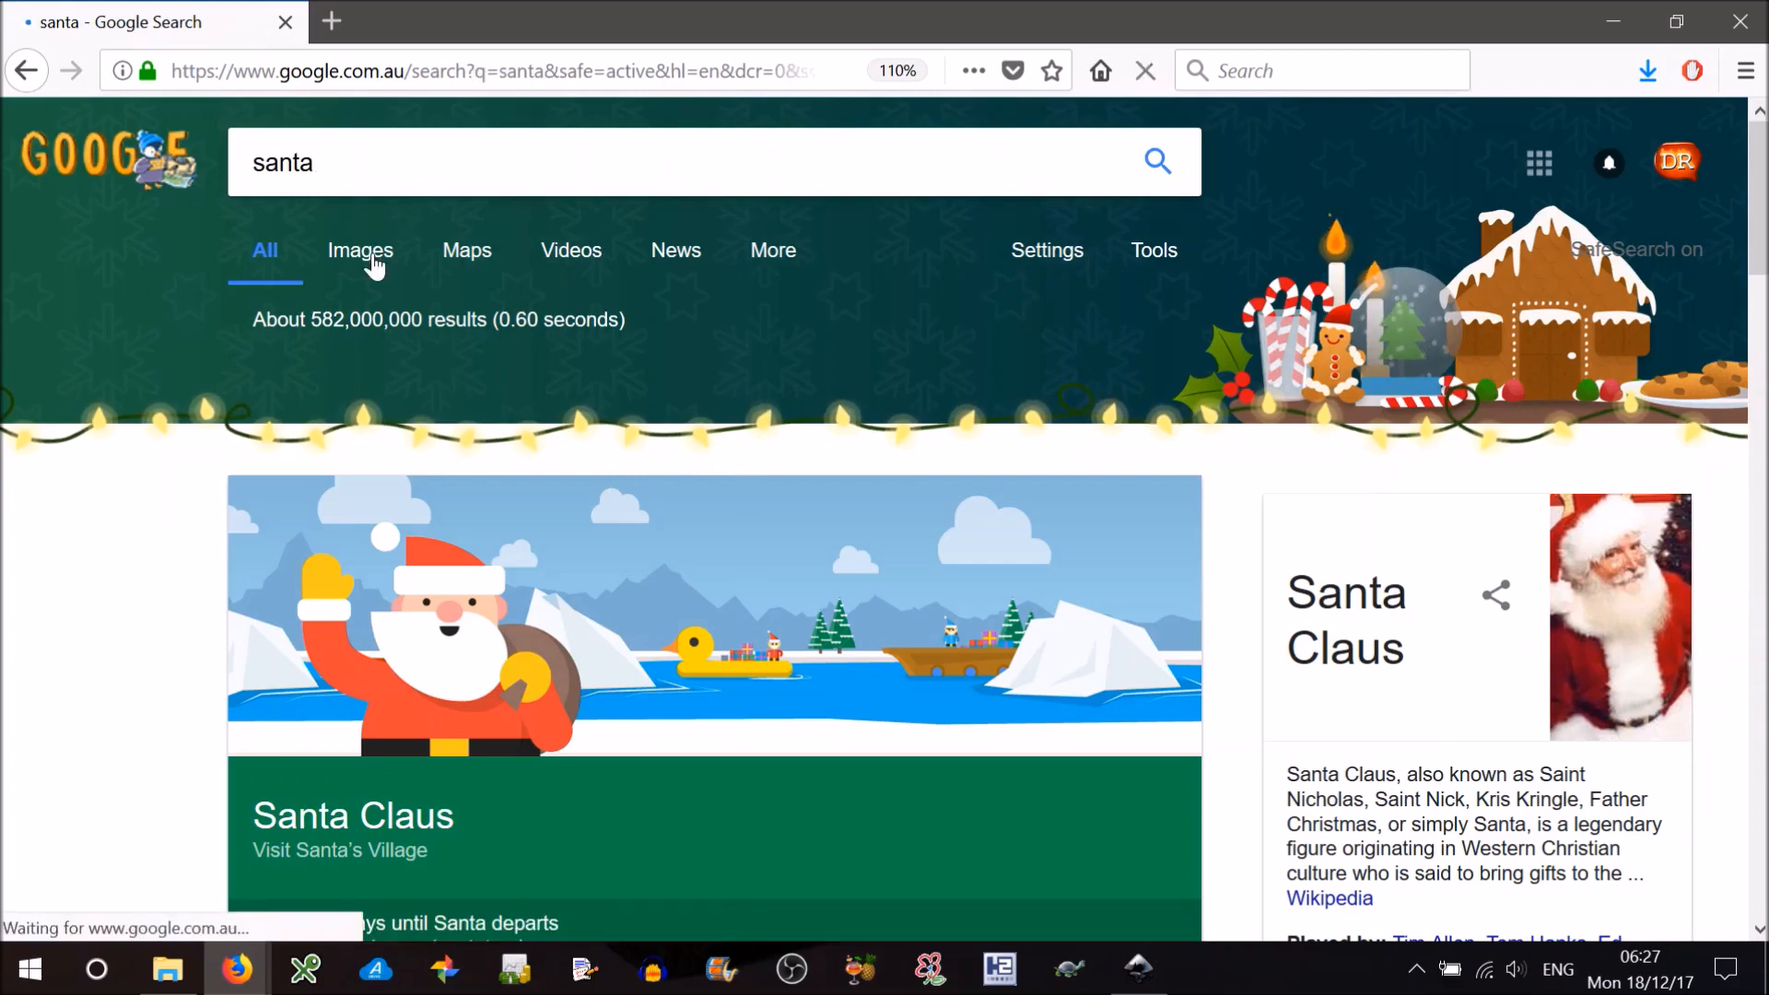
- Show santa image results filtered by Color to Transparent only
left_click(359, 250)
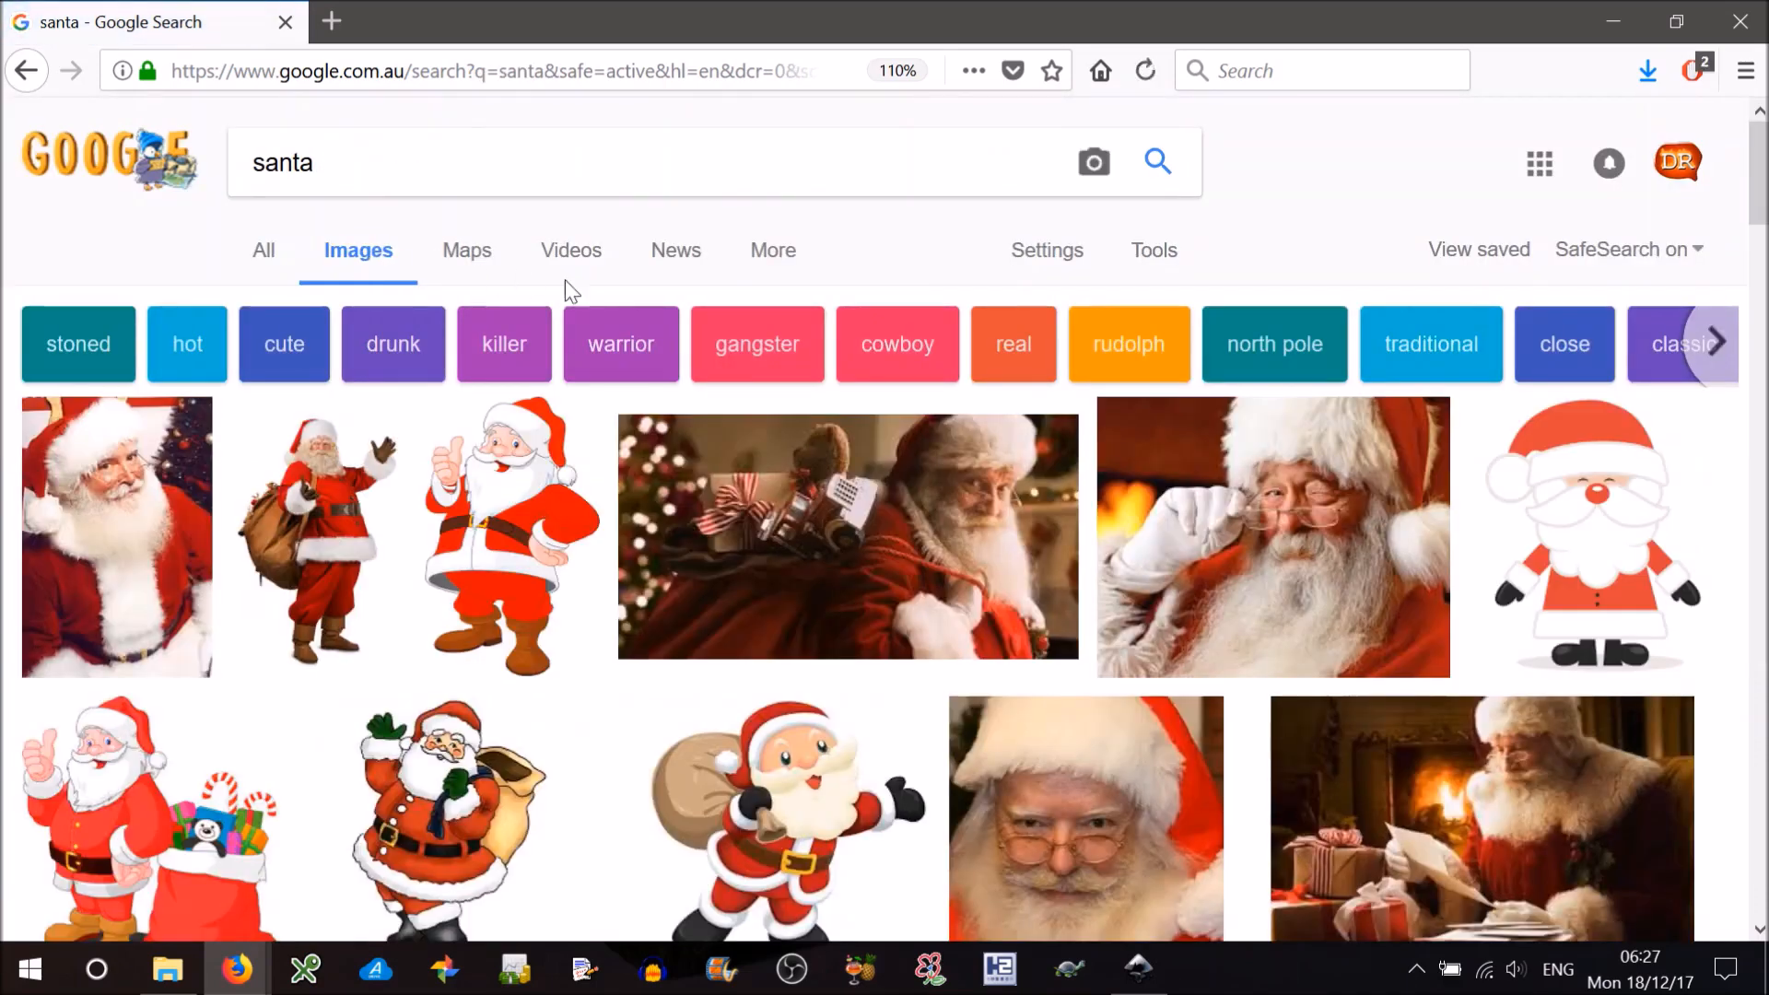
left_click(1153, 250)
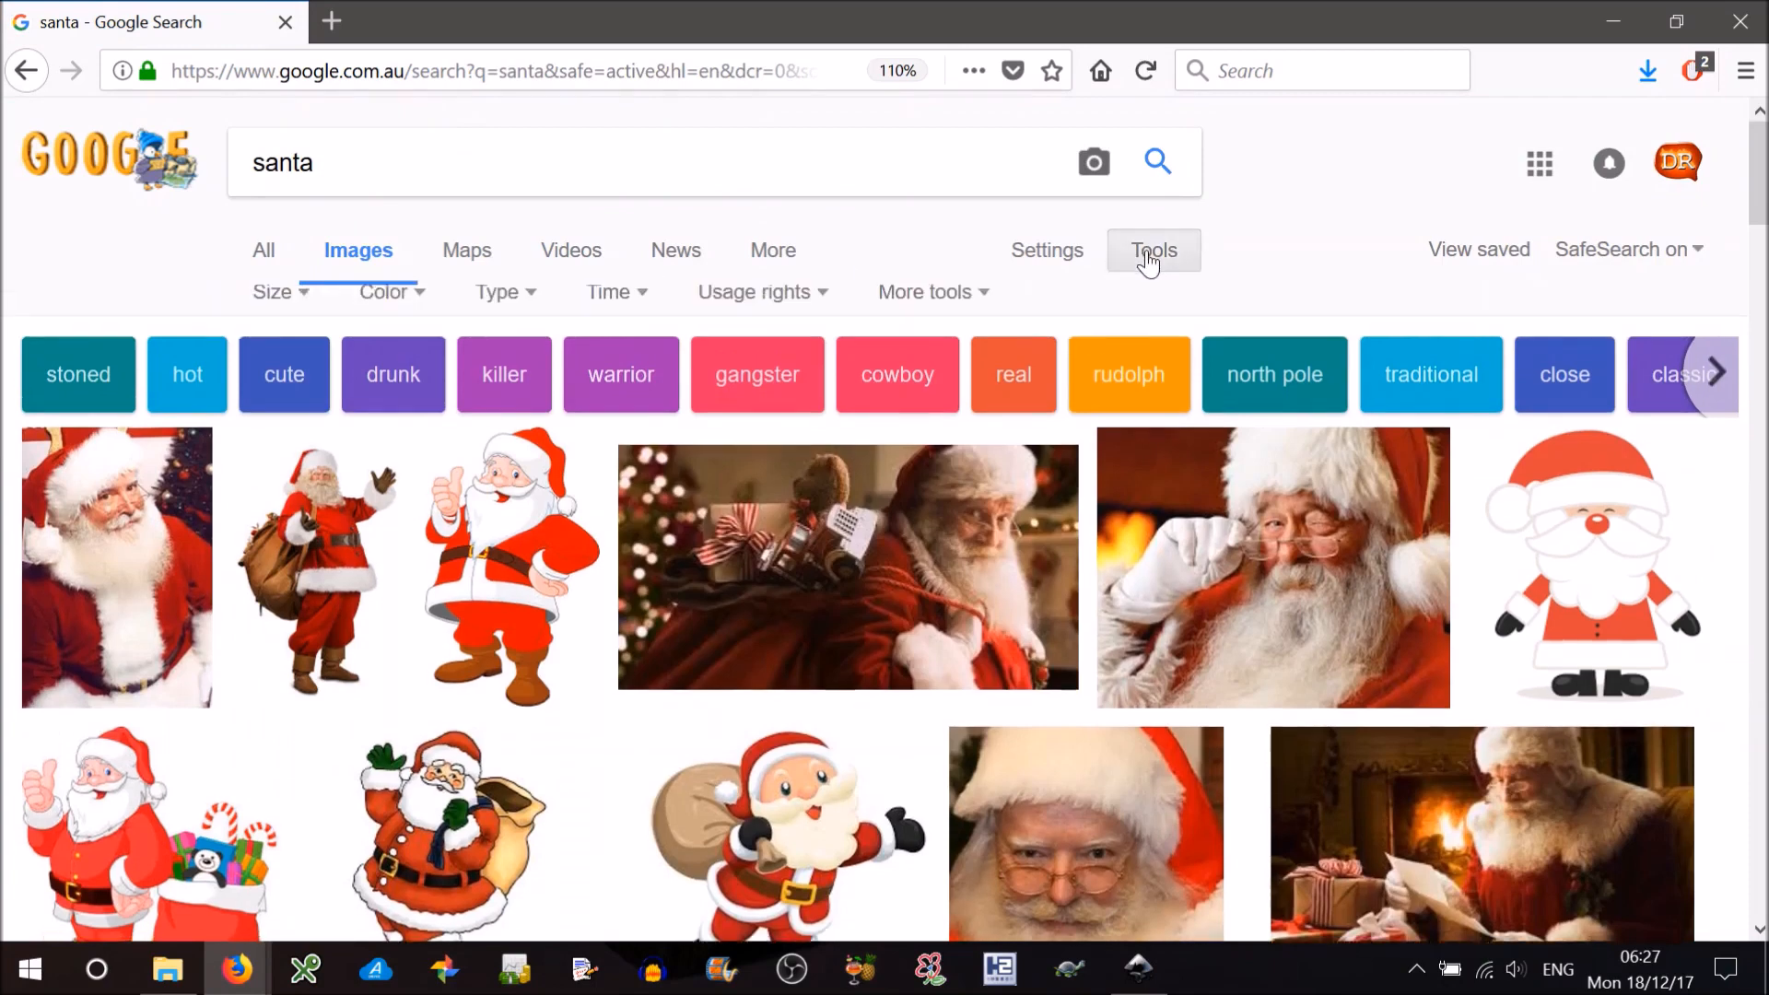
left_click(1152, 250)
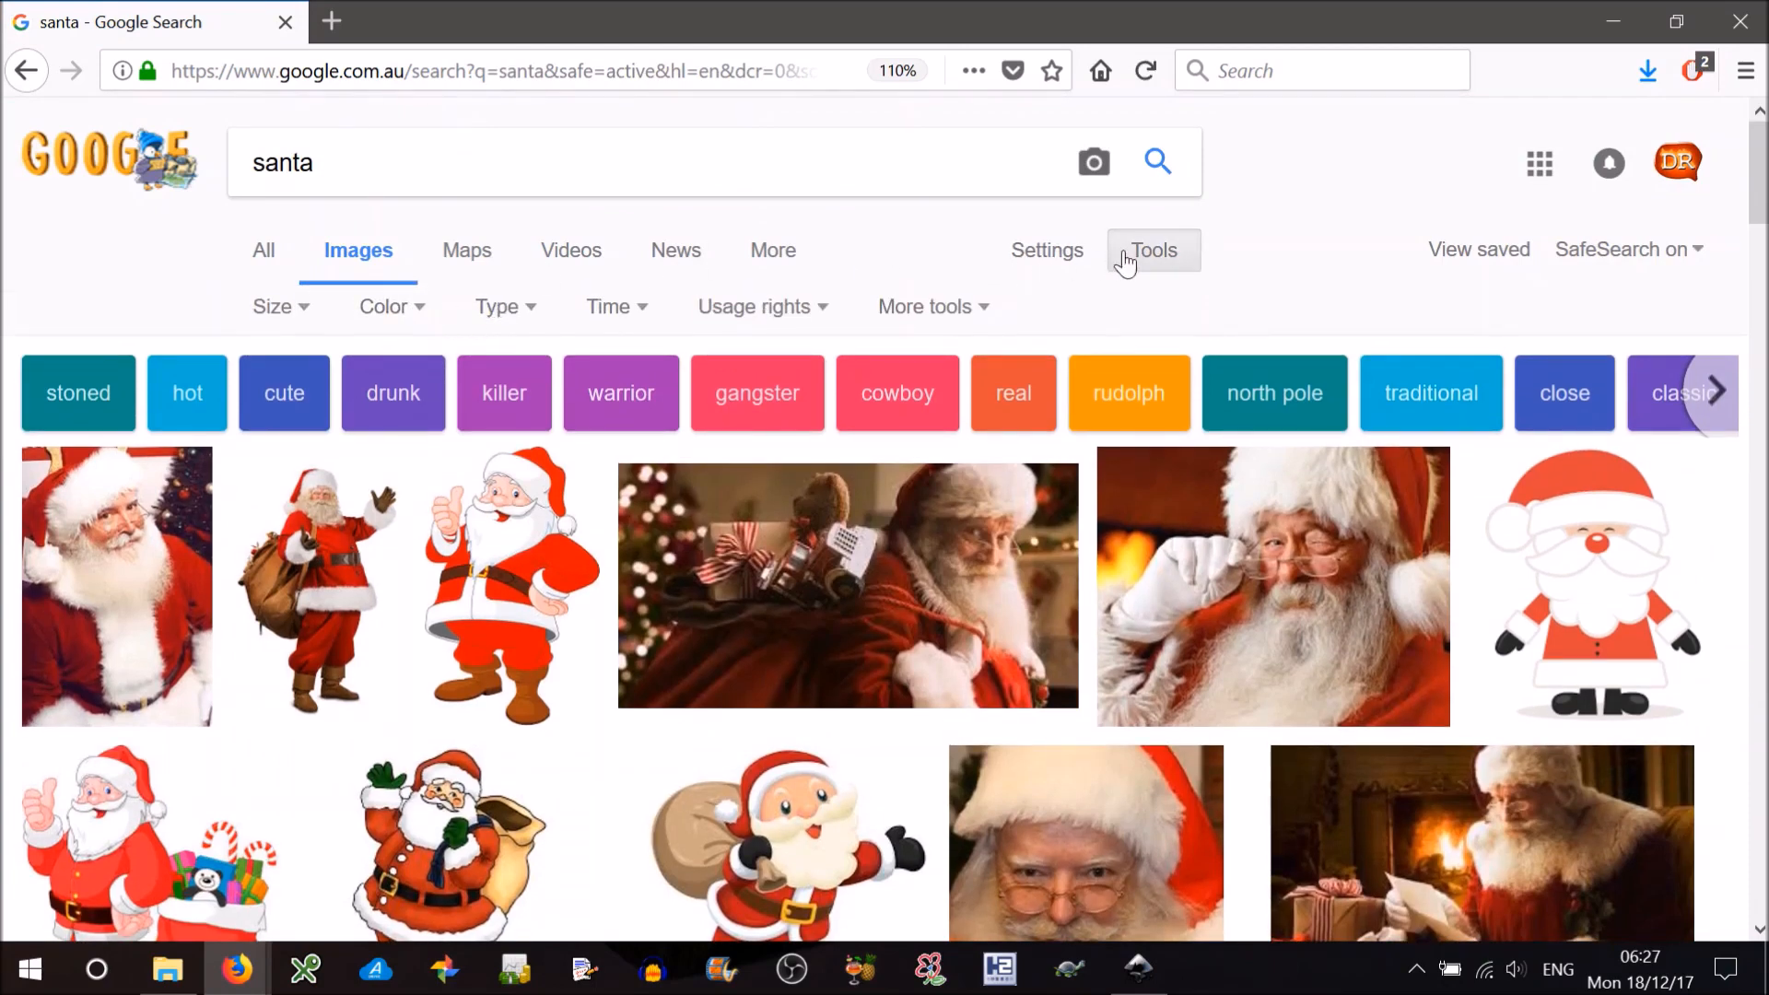
left_click(384, 306)
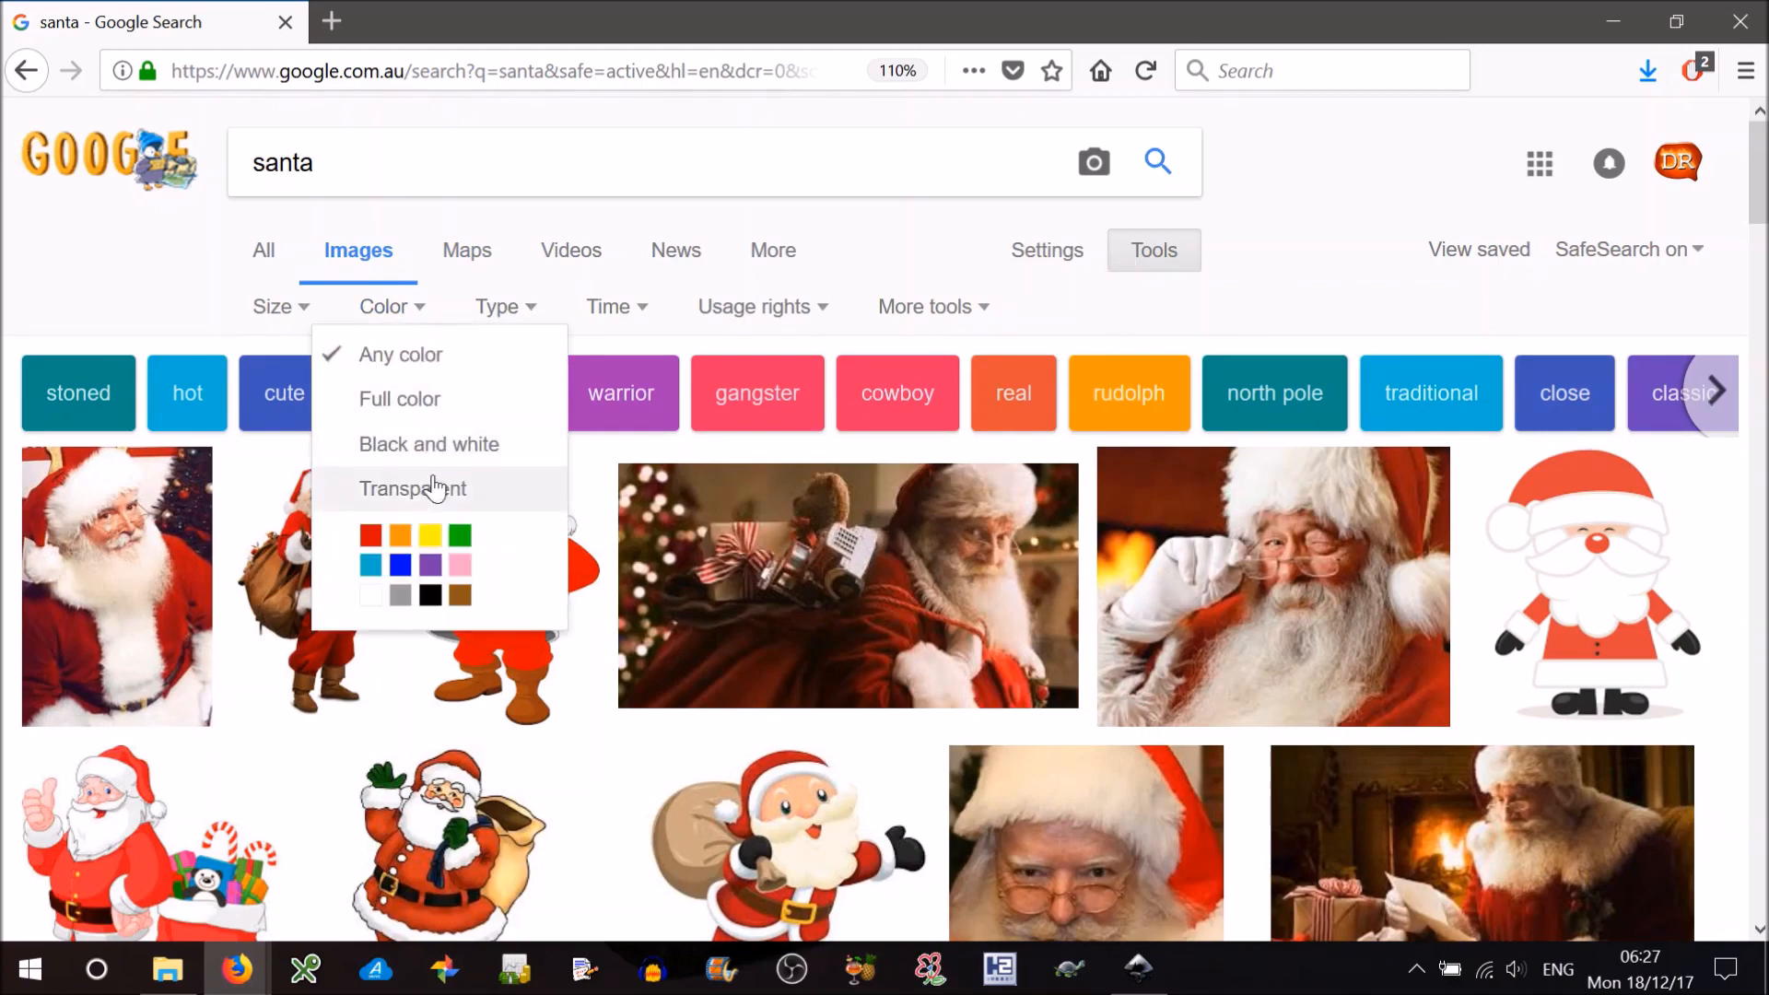
left_click(413, 487)
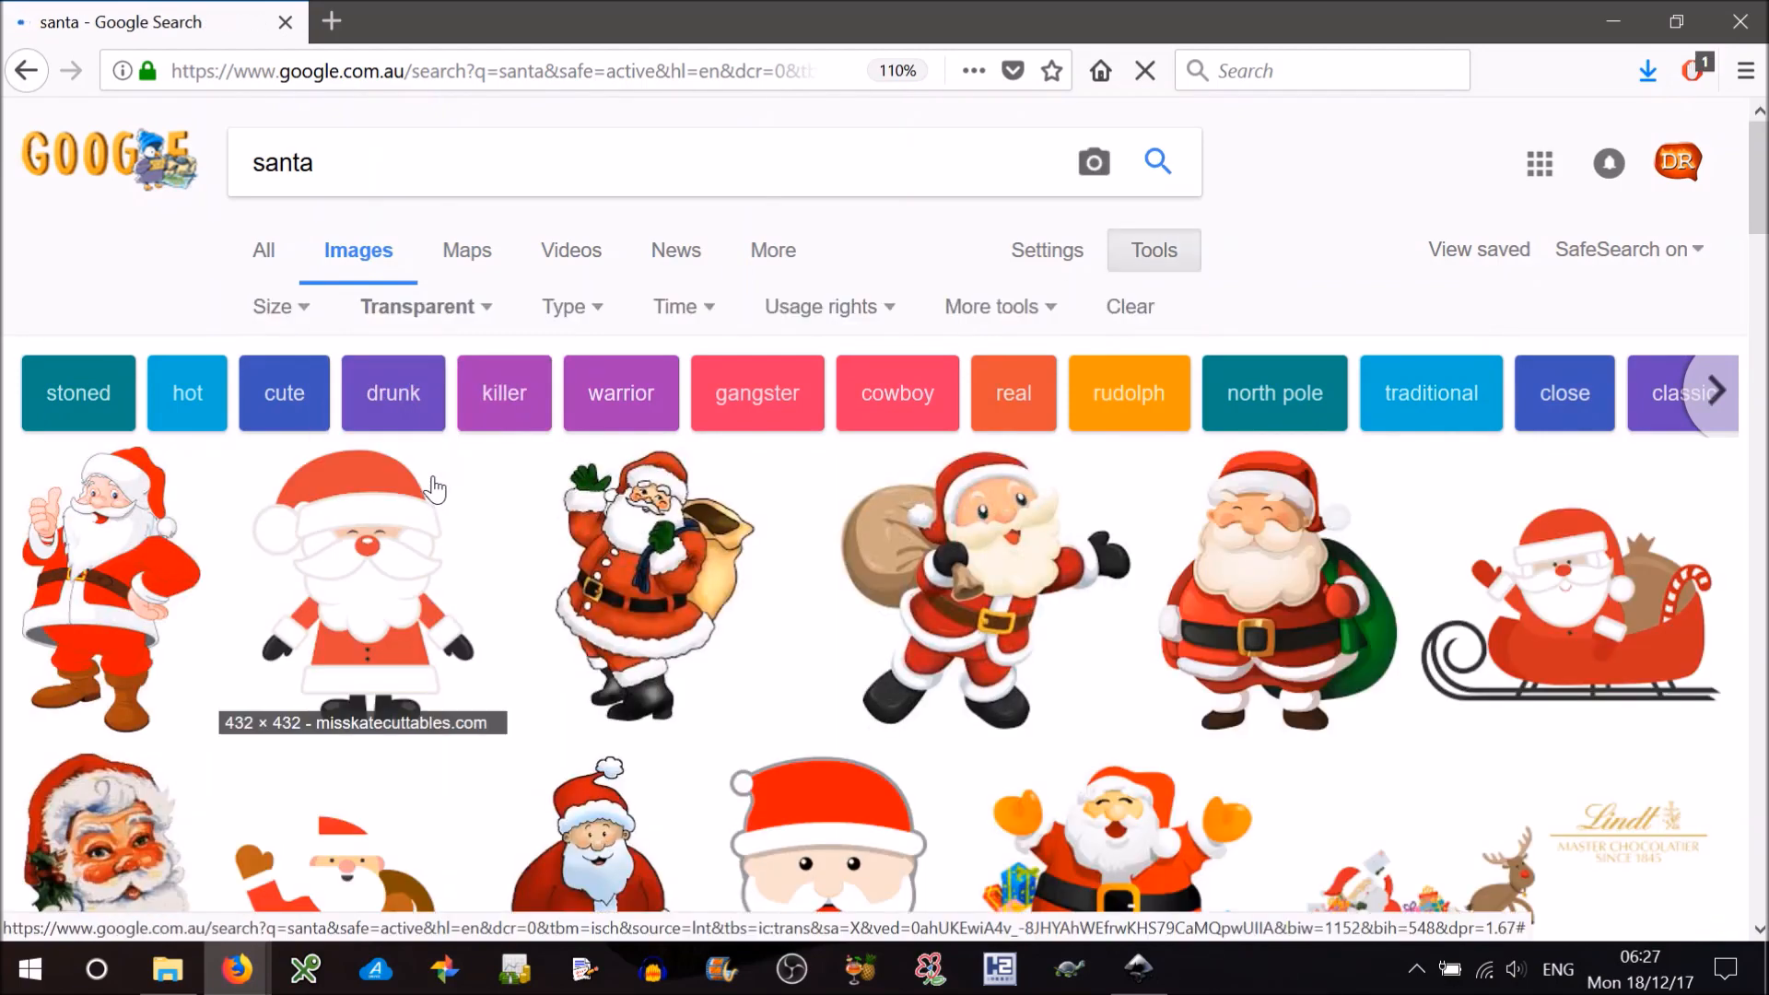
mouse_move(670, 592)
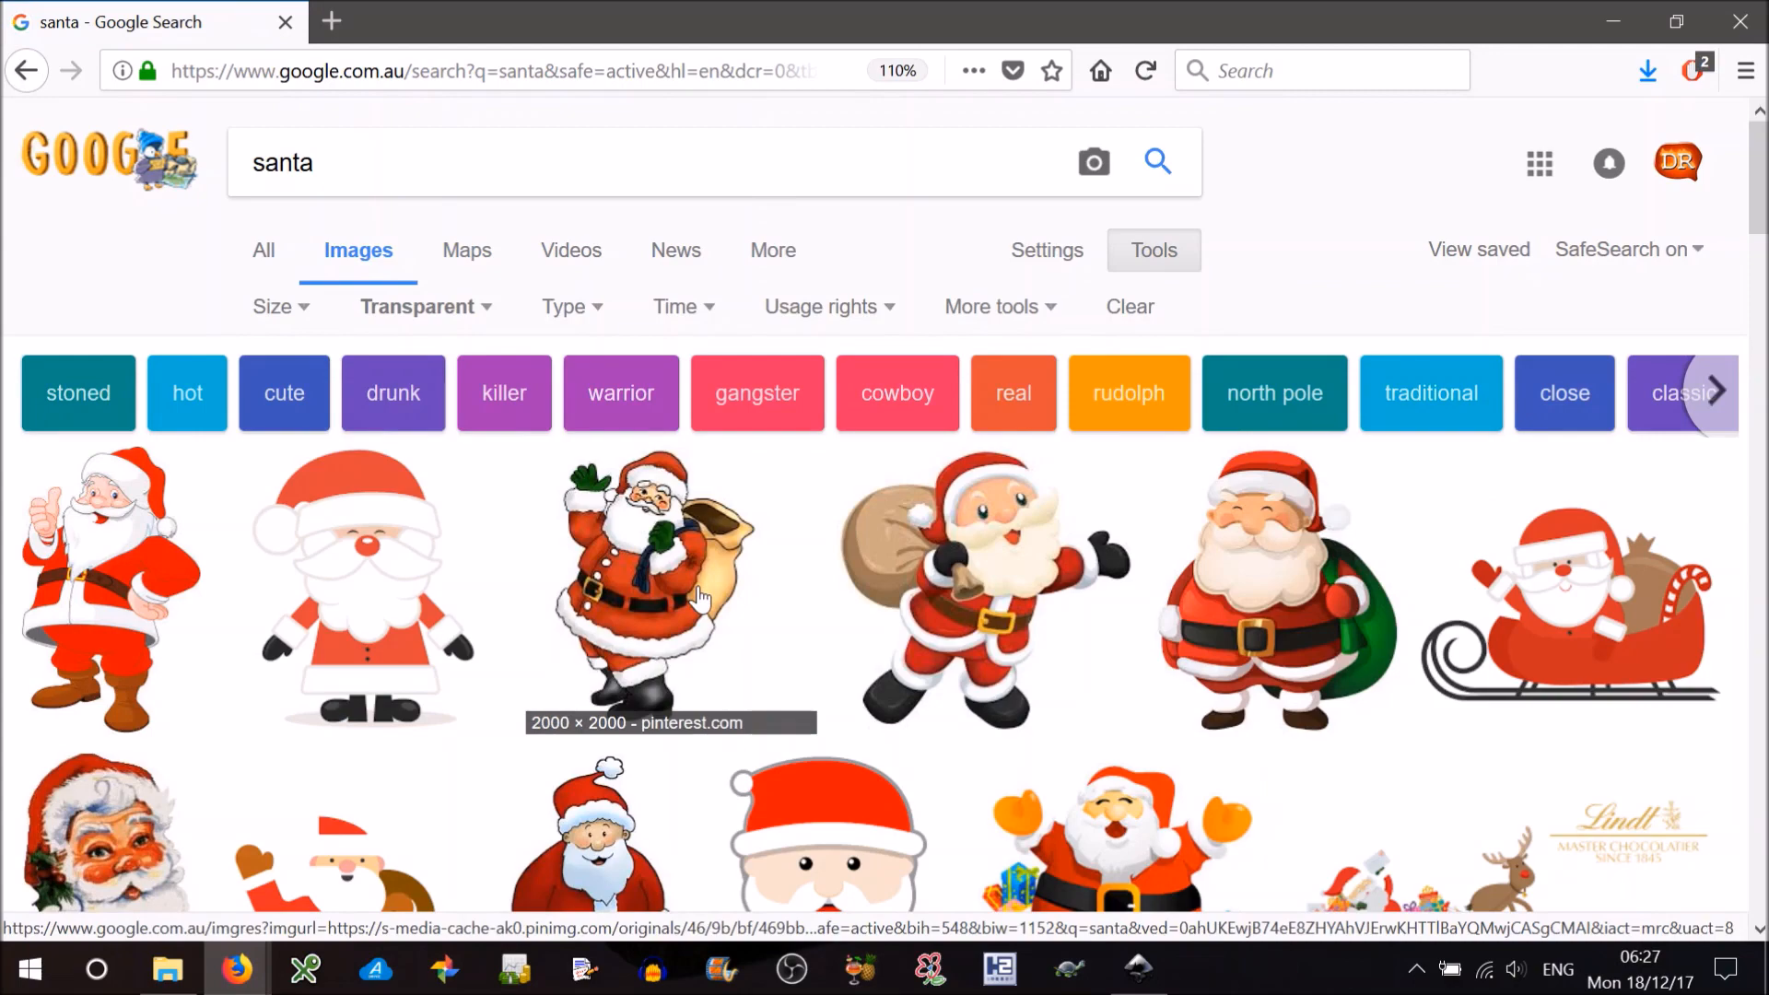
- Save the thumbs-up Santa picture to the Desktop via Save Image As
left_click(107, 587)
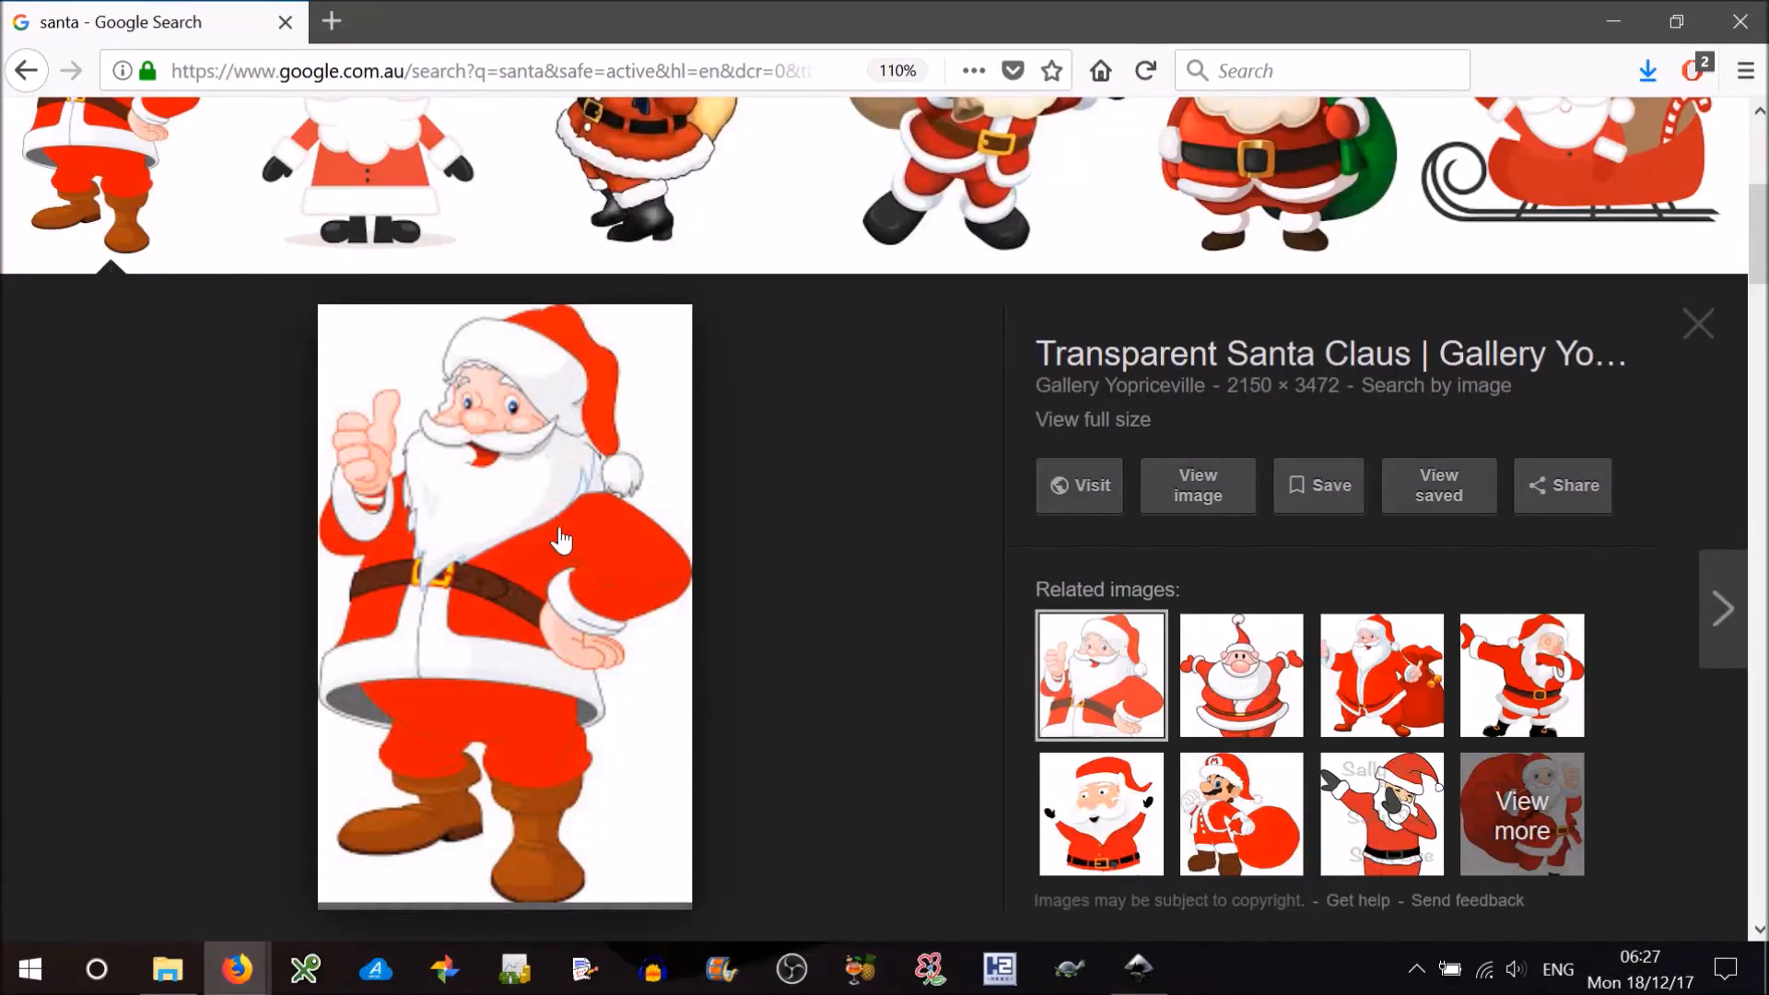
mouse_move(536, 598)
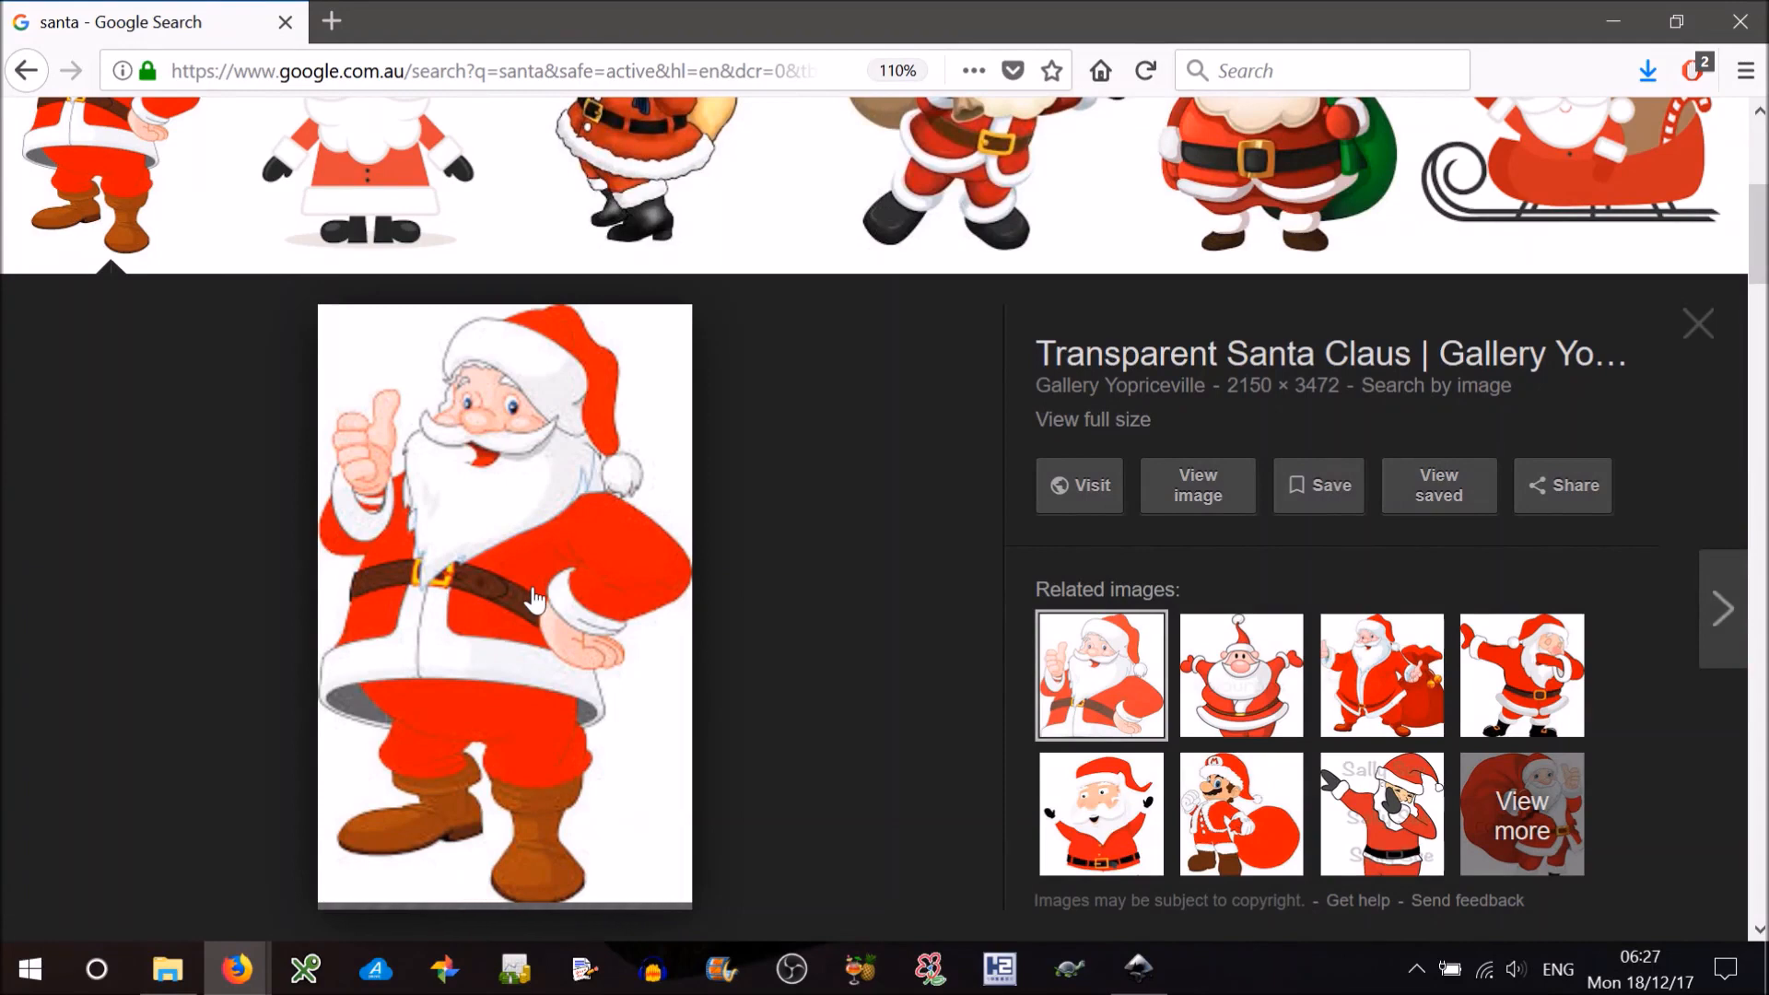
mouse_move(658, 598)
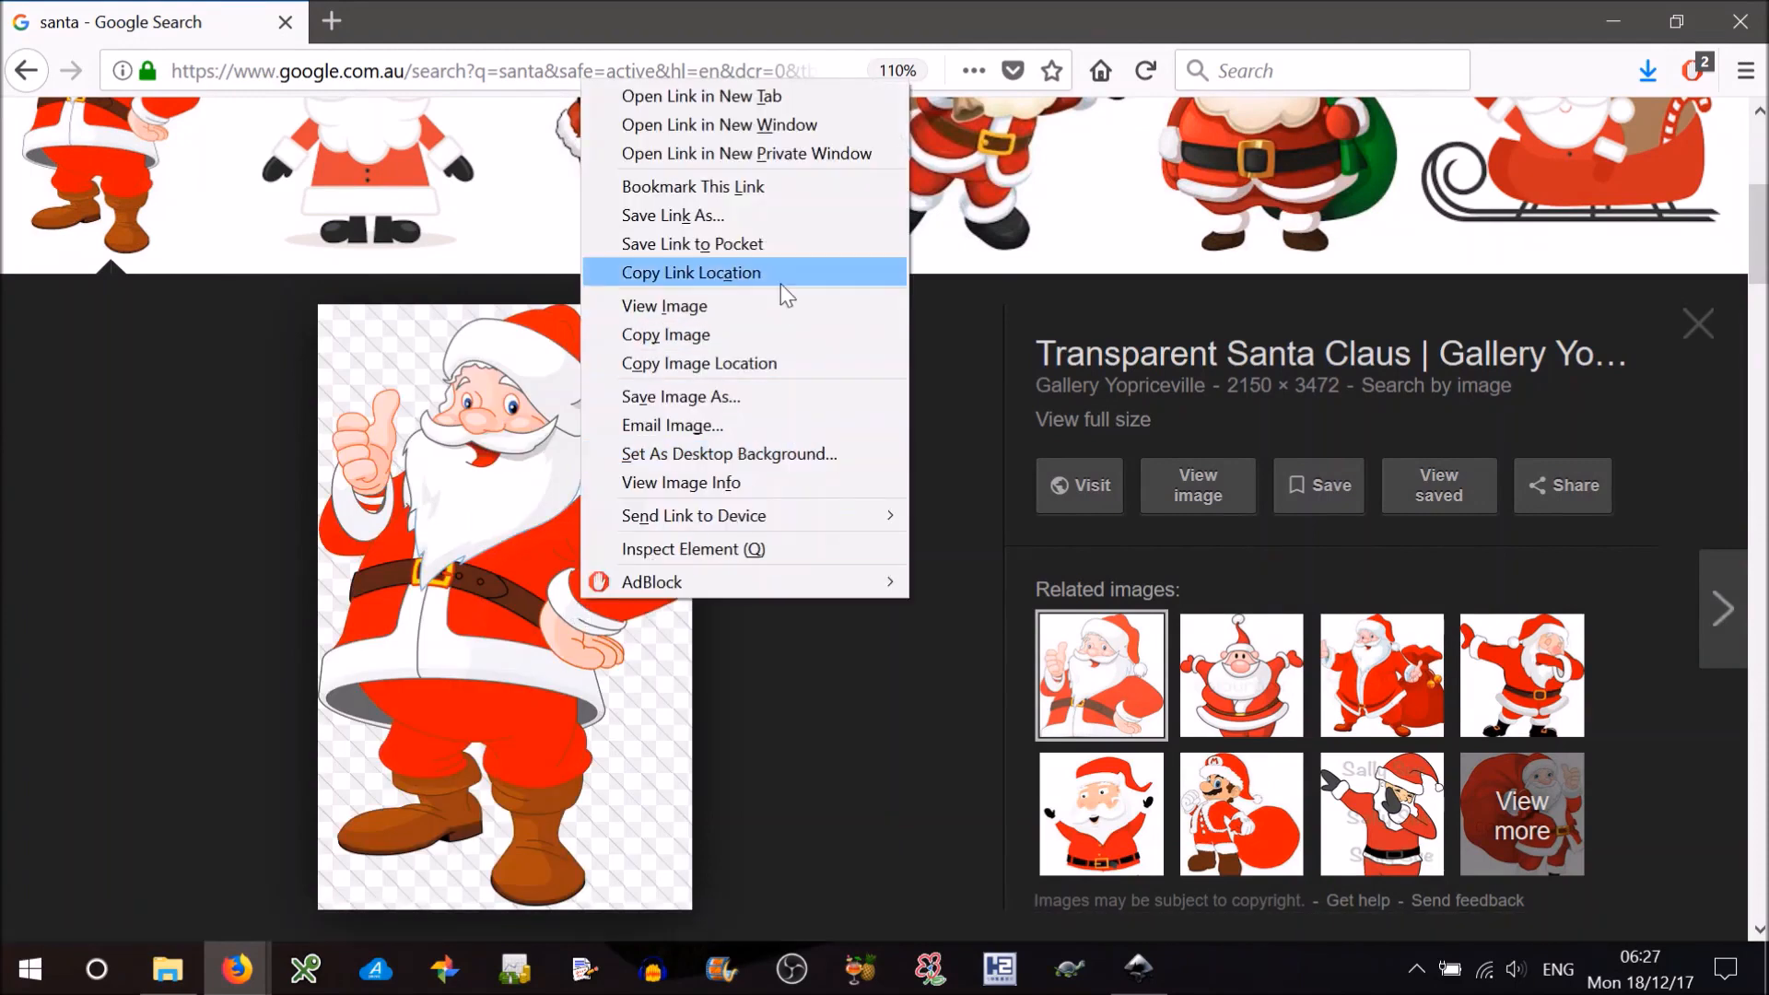
mouse_move(724, 396)
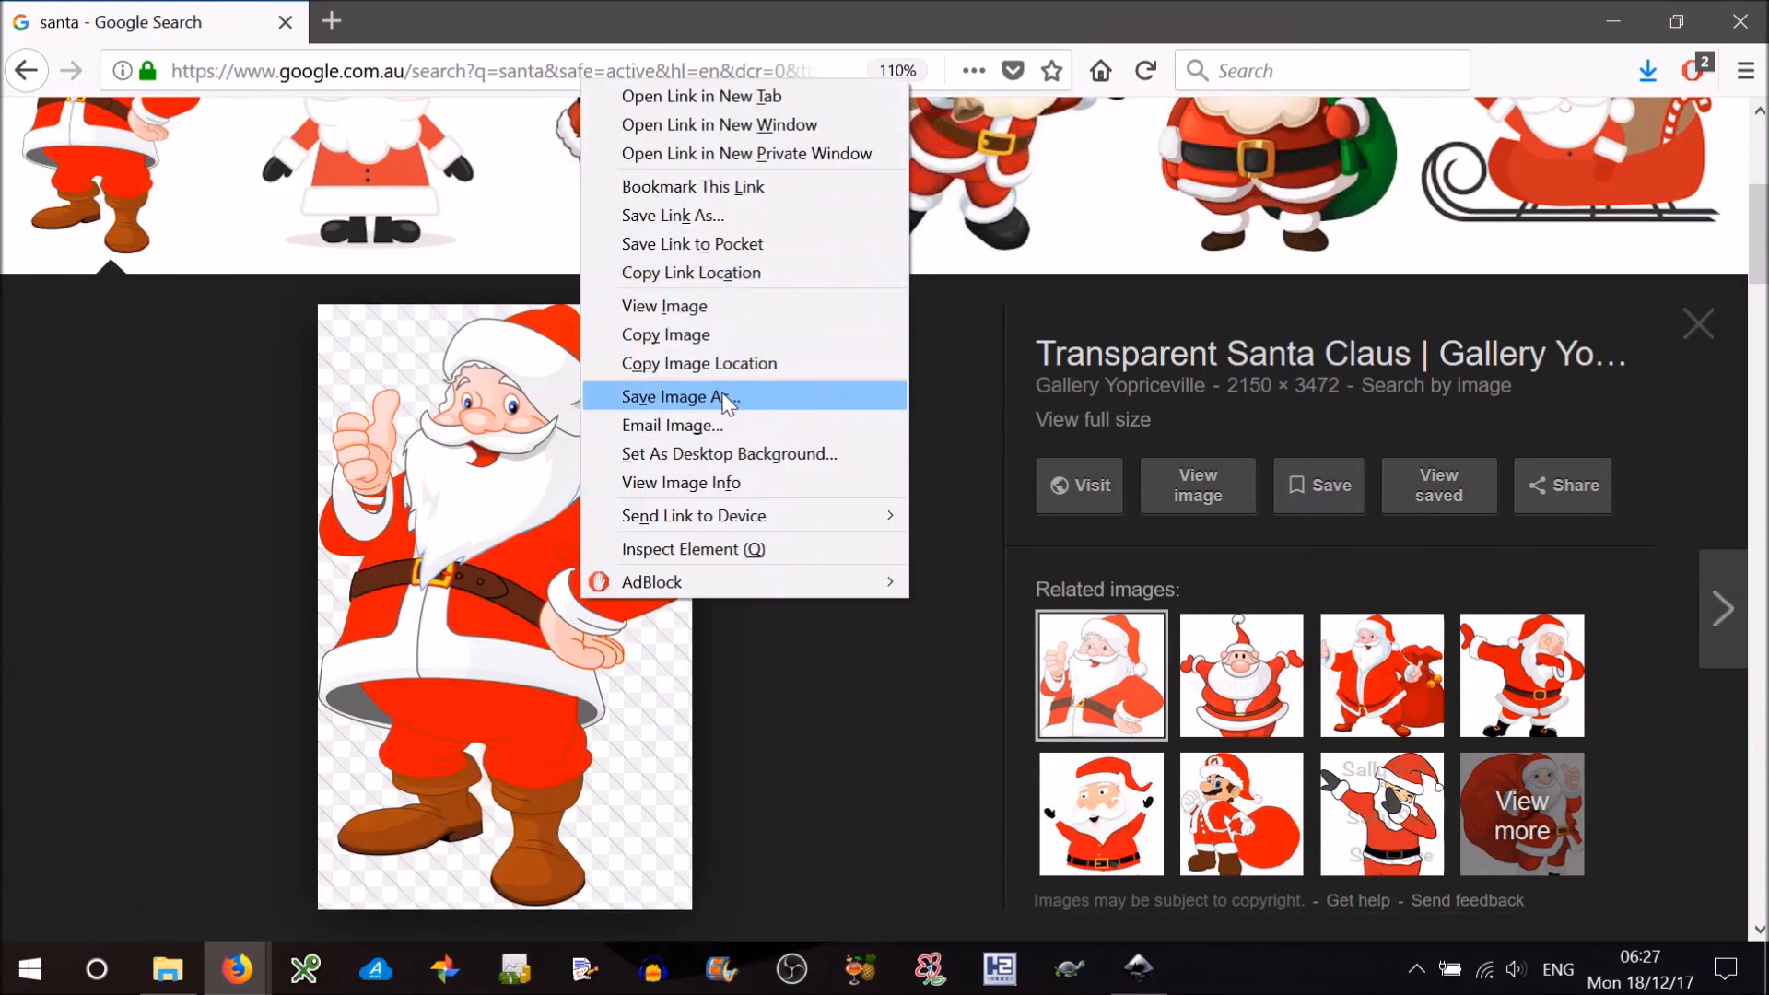
left_click(678, 397)
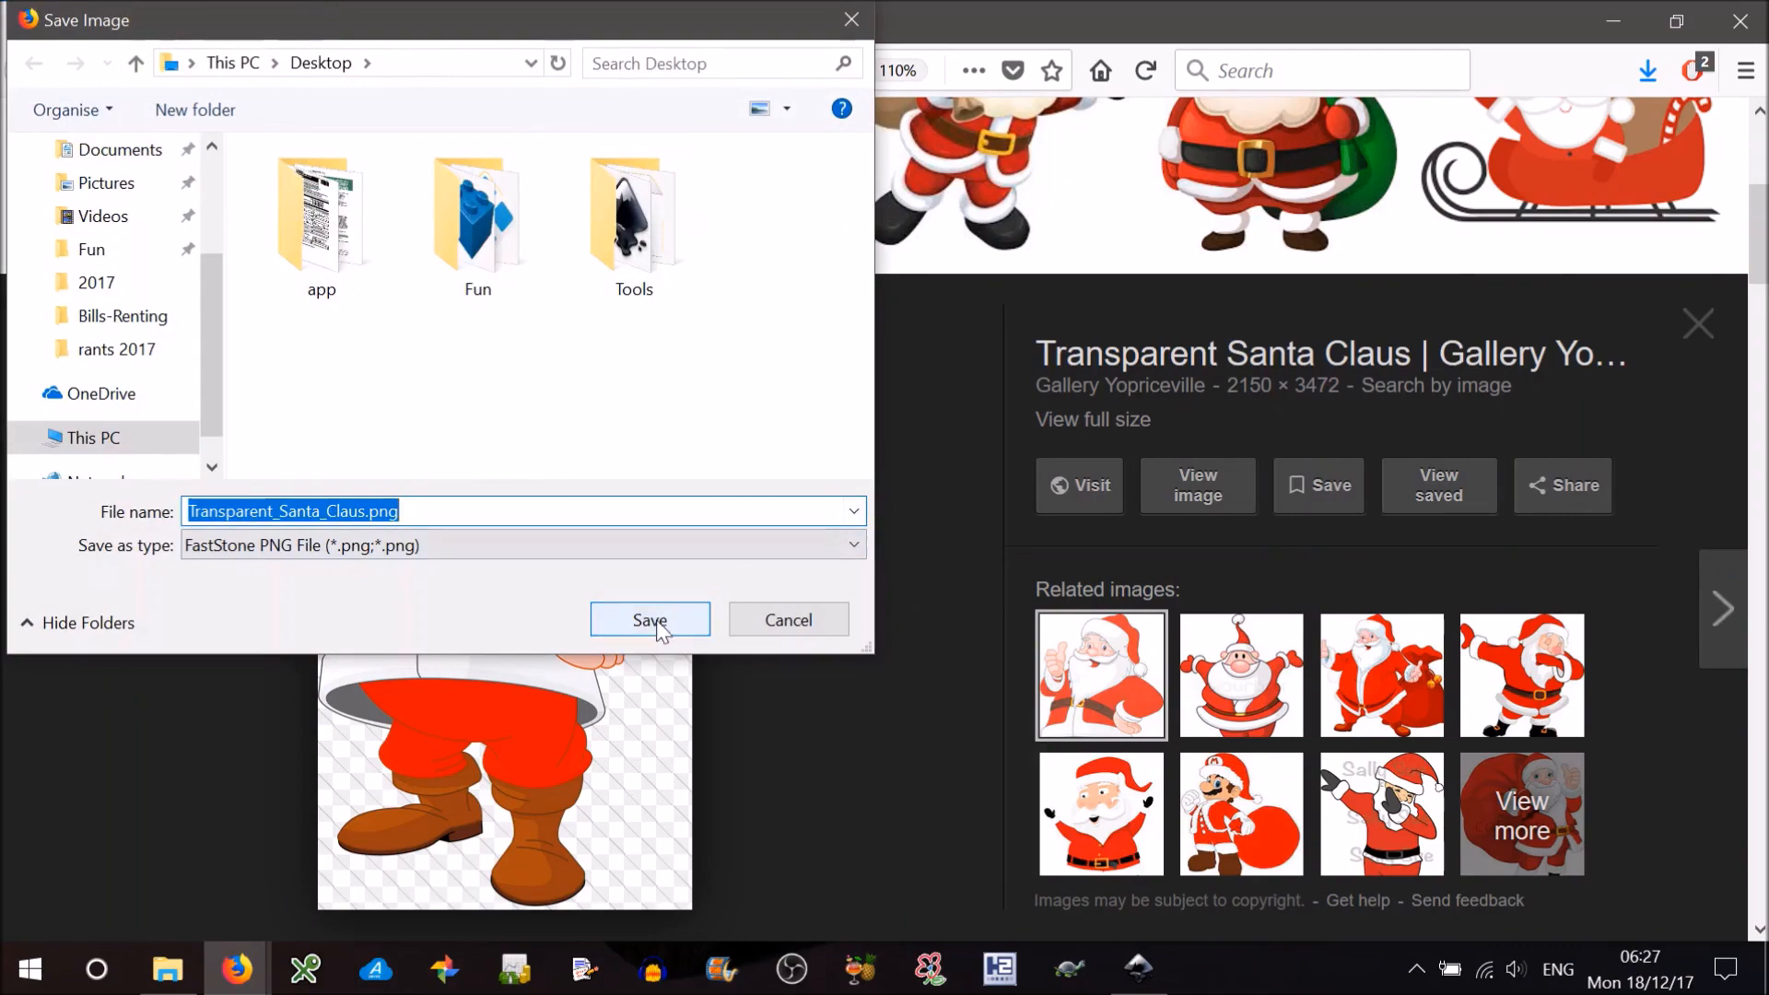
left_click(649, 619)
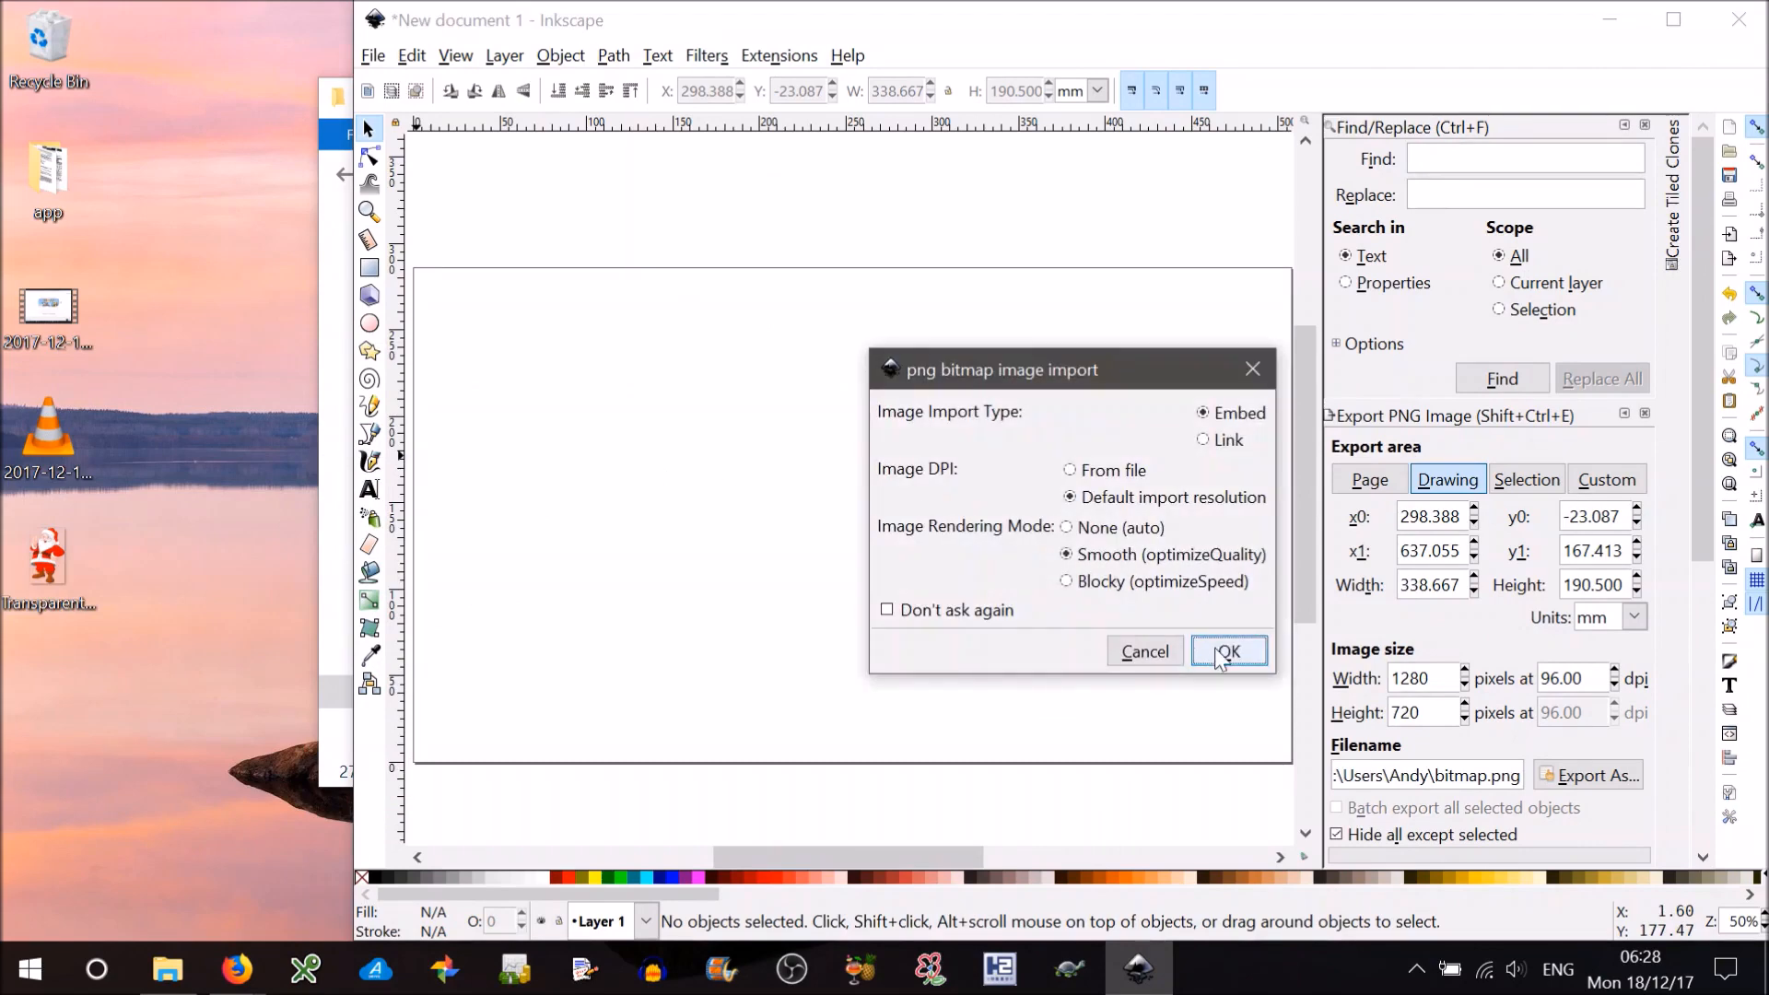
- Embed the Santa PNG and resize it to 1000 px tall with locked proportions
left_click(1227, 652)
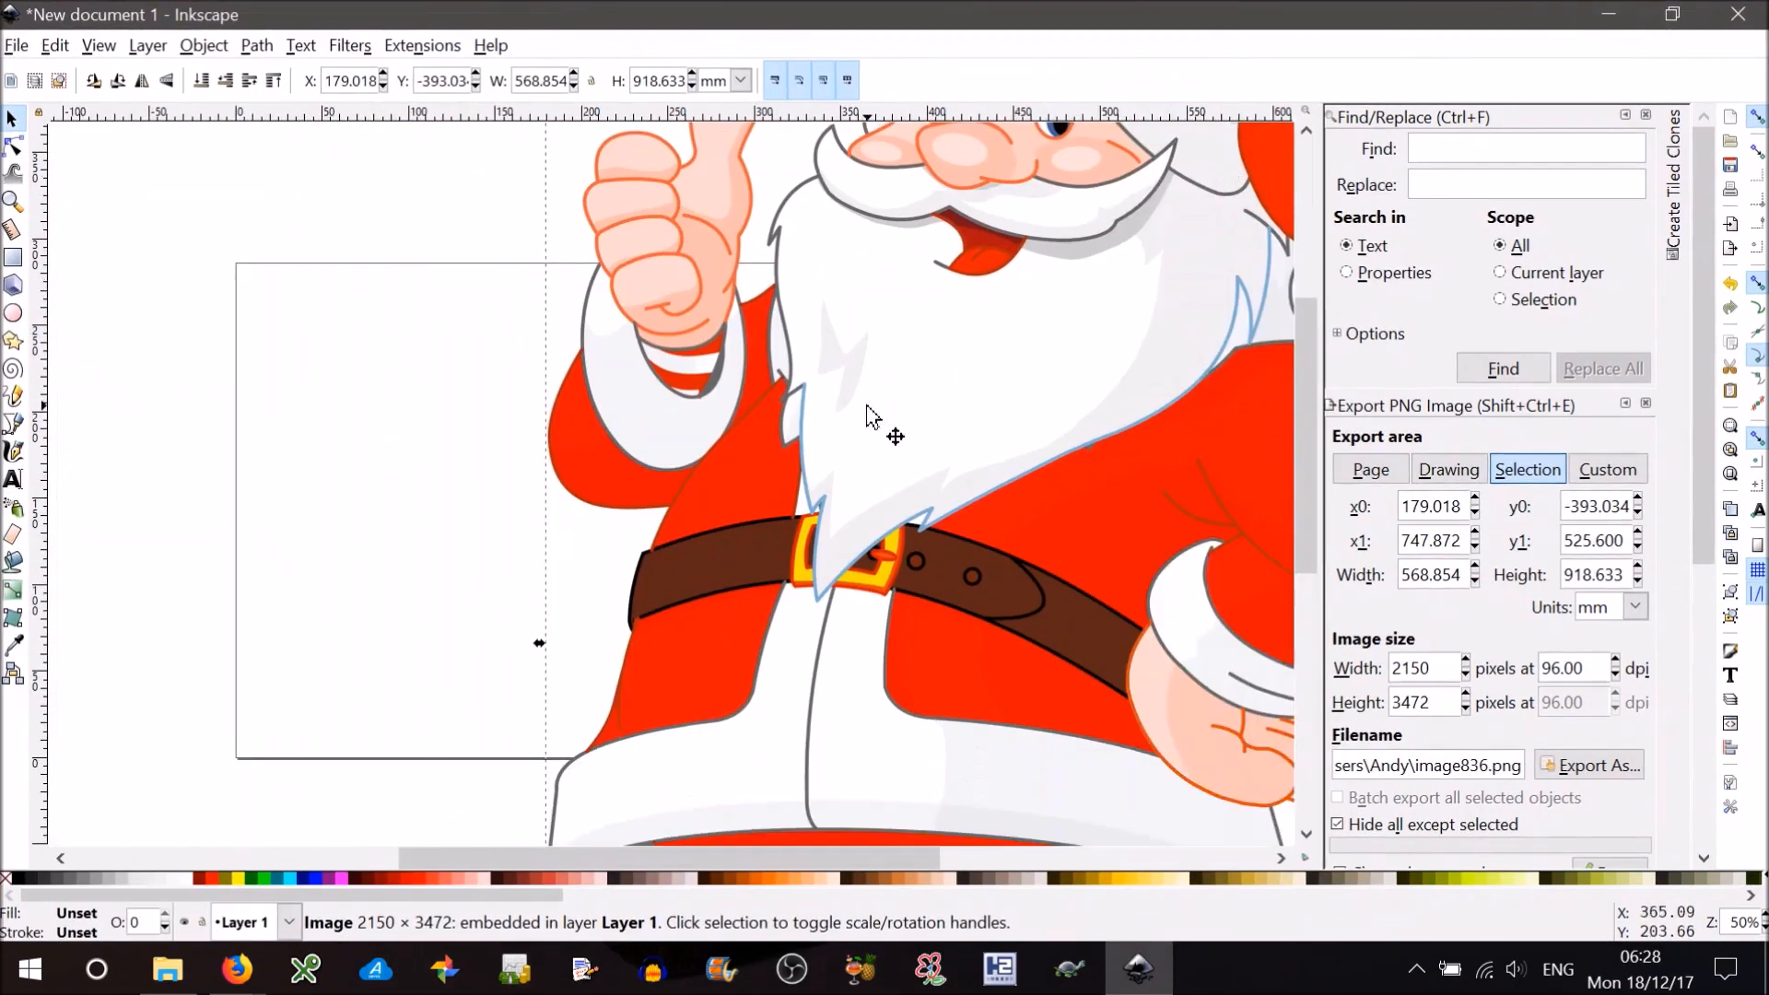
triple_click(658, 81)
type("1000")
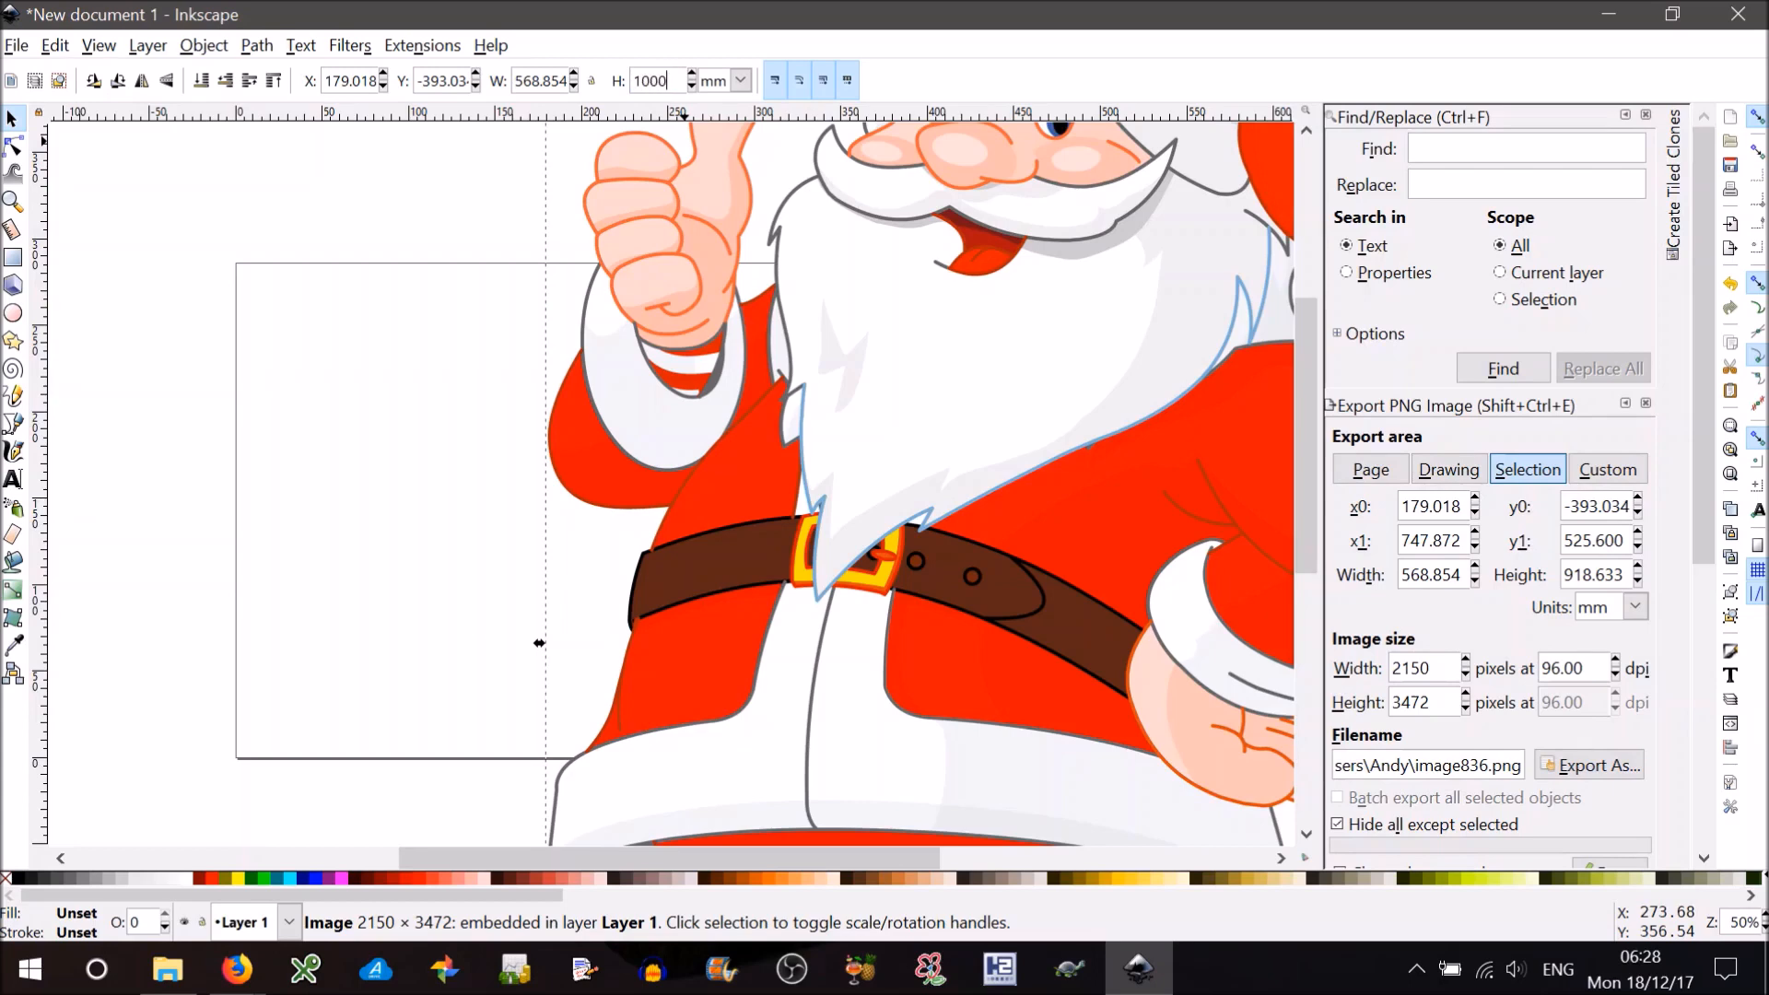
mouse_move(597, 100)
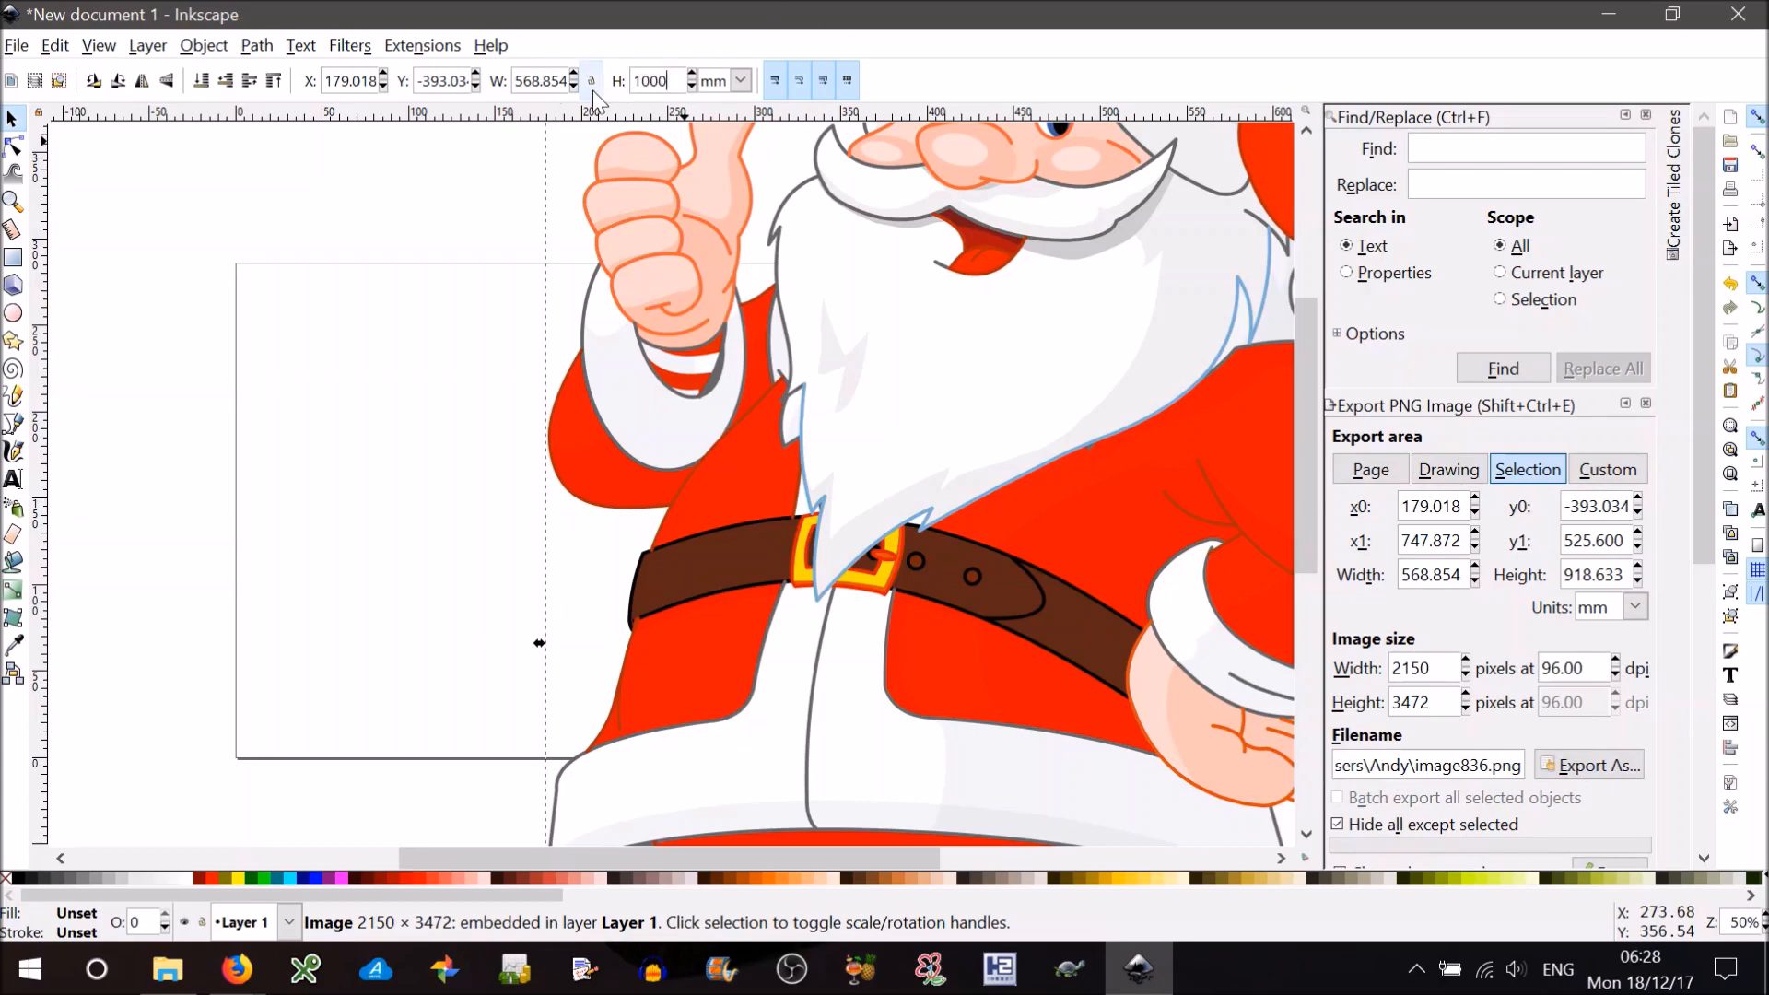
left_click(739, 80)
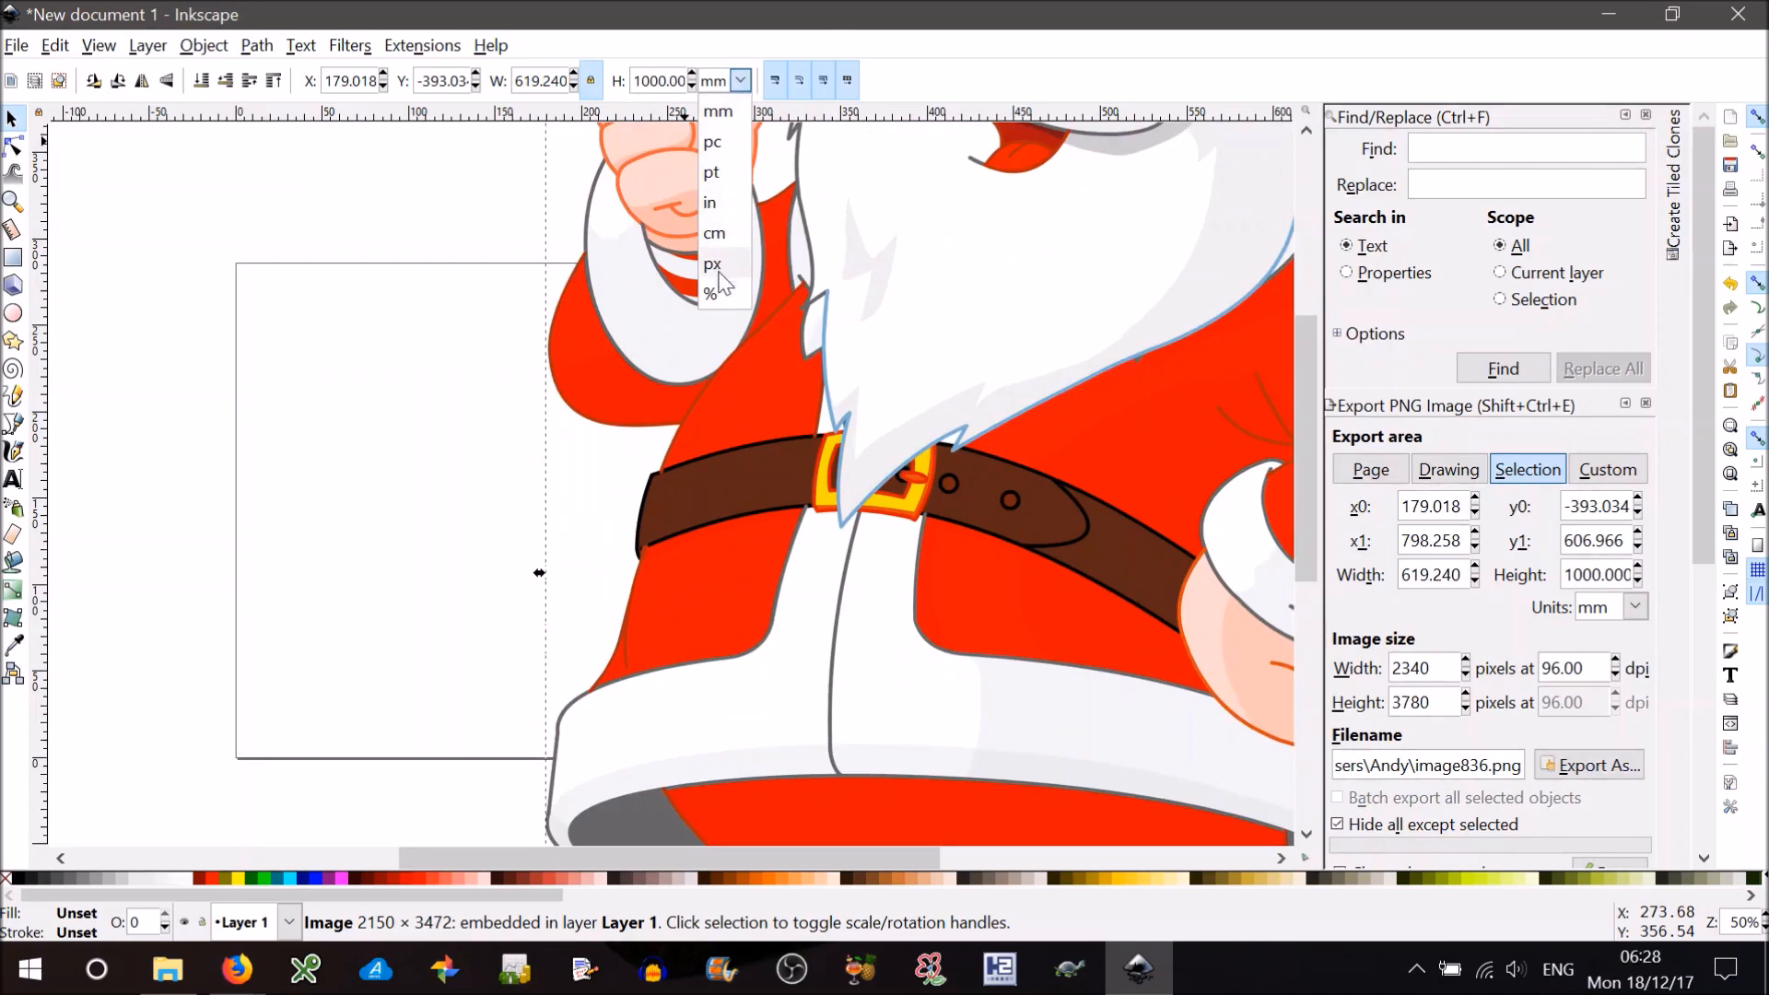
left_click(710, 263)
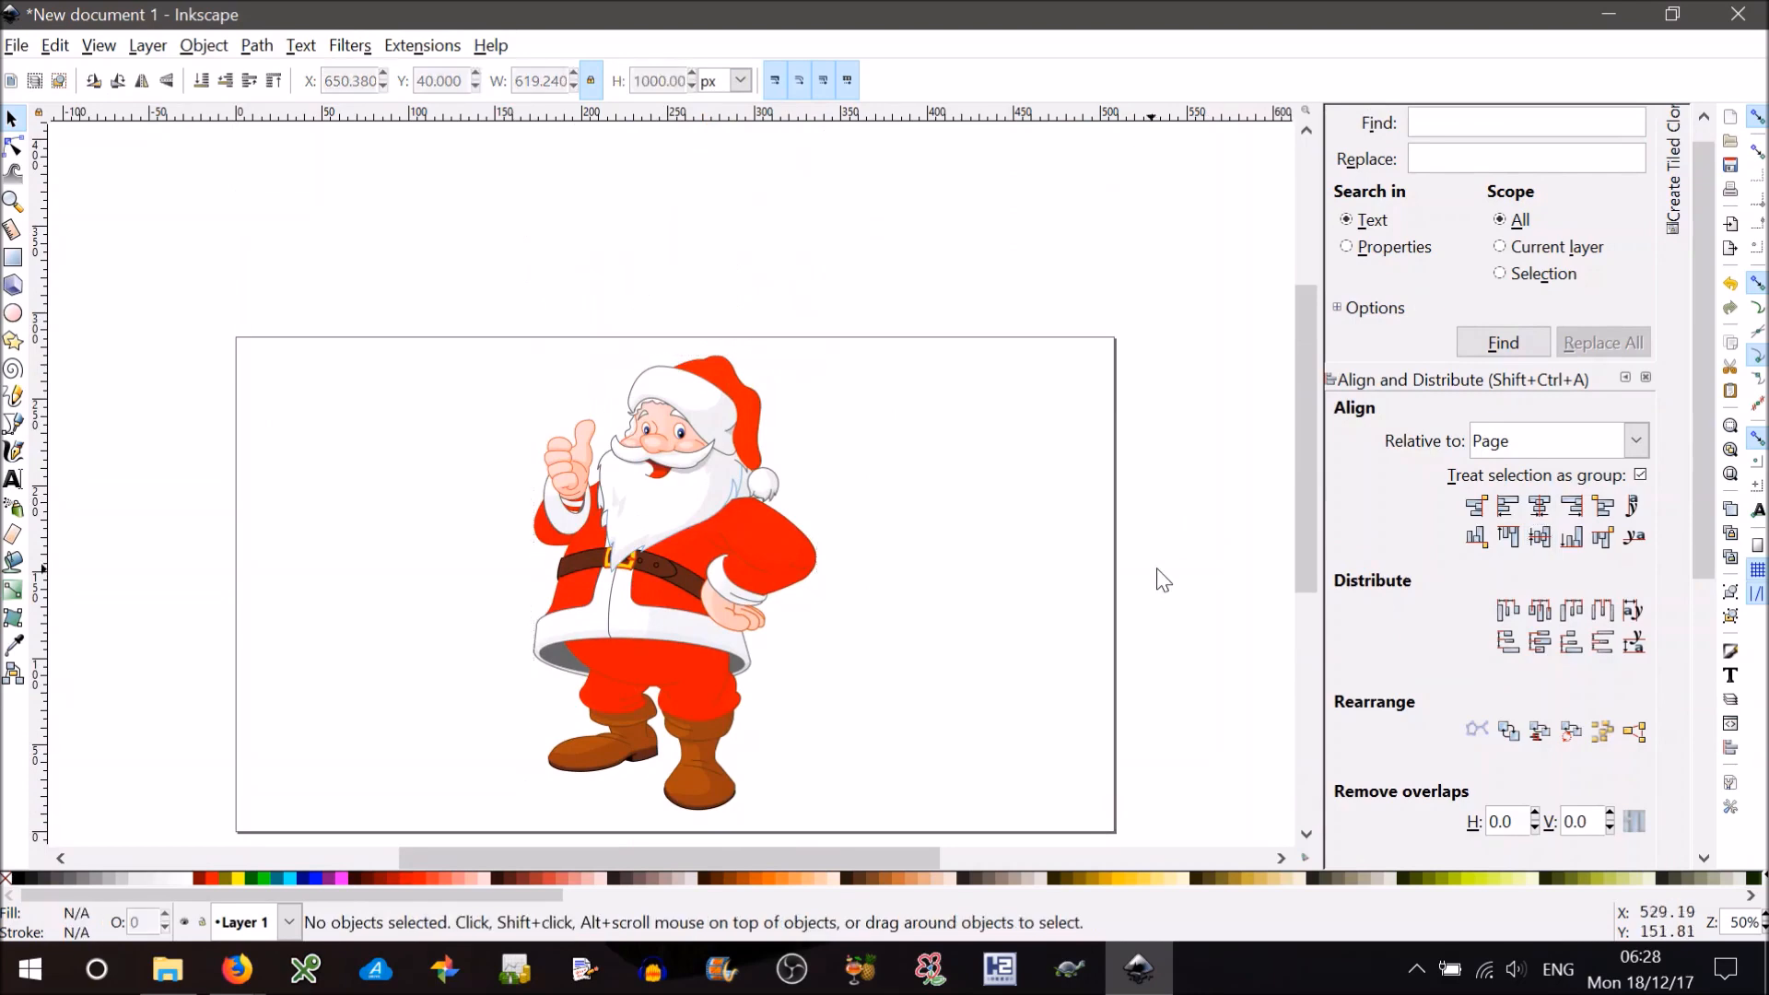
- Select the Santa image and open Filters > Shadows and Glows > Drop Shadow
left_click(678, 536)
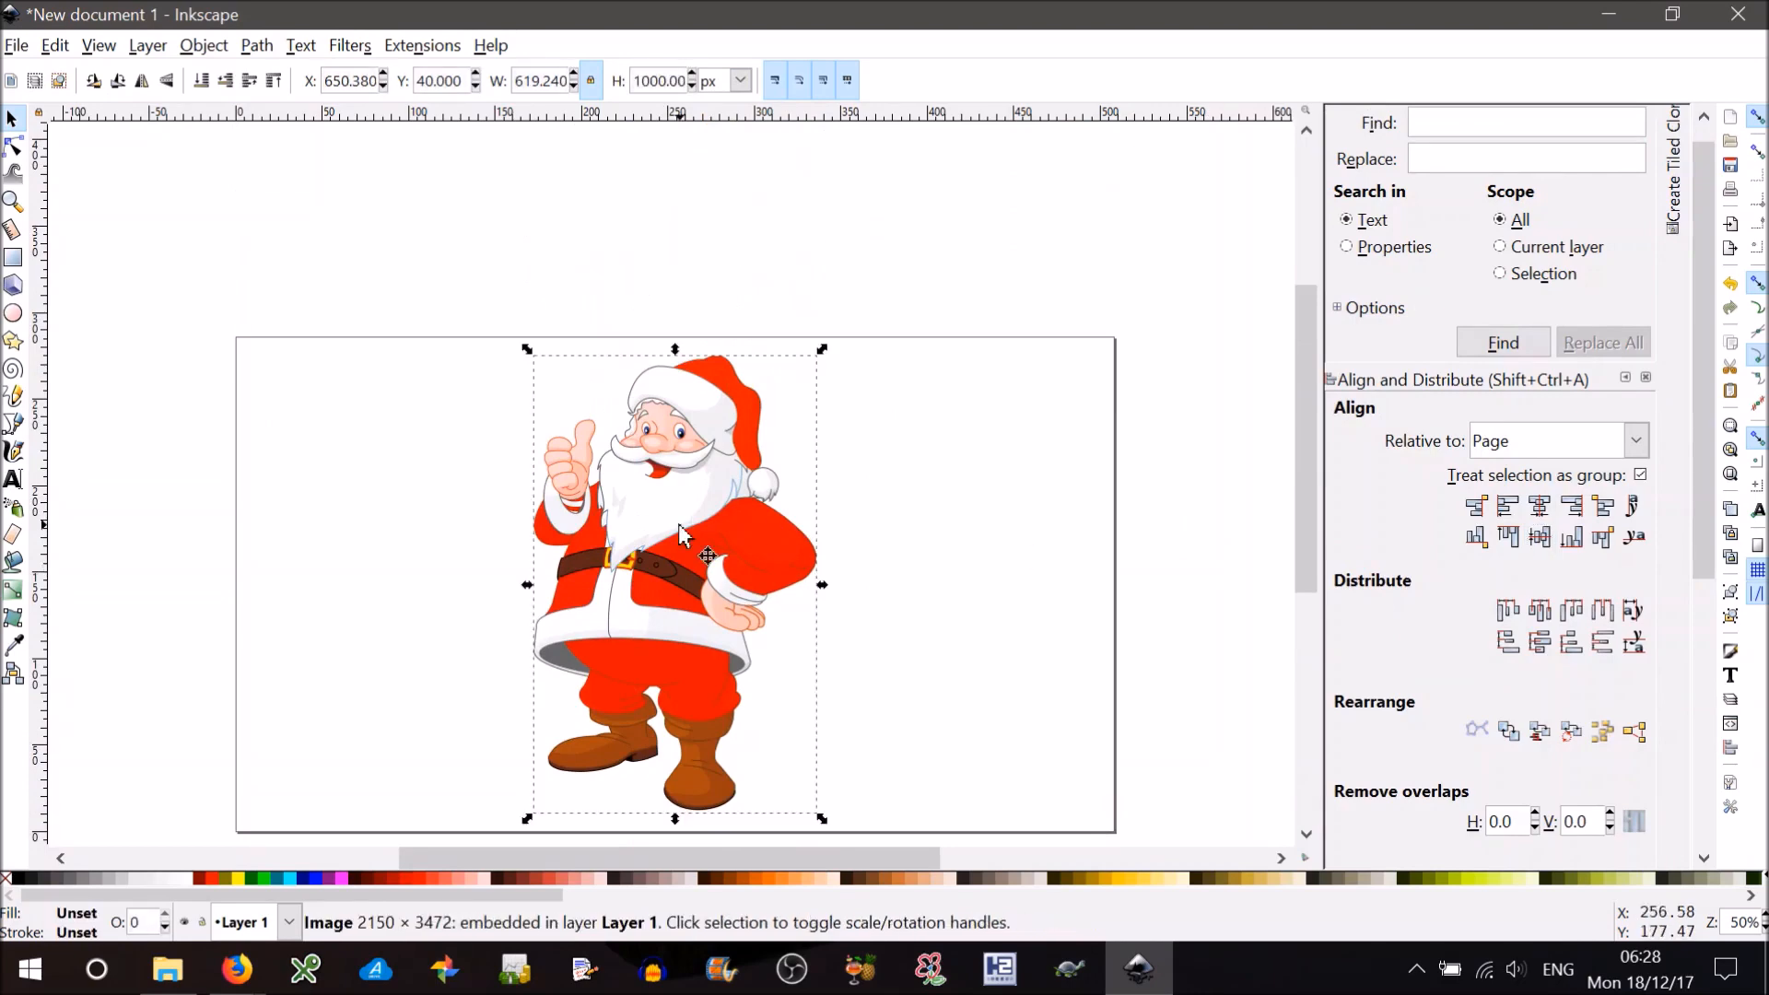
mouse_move(598, 325)
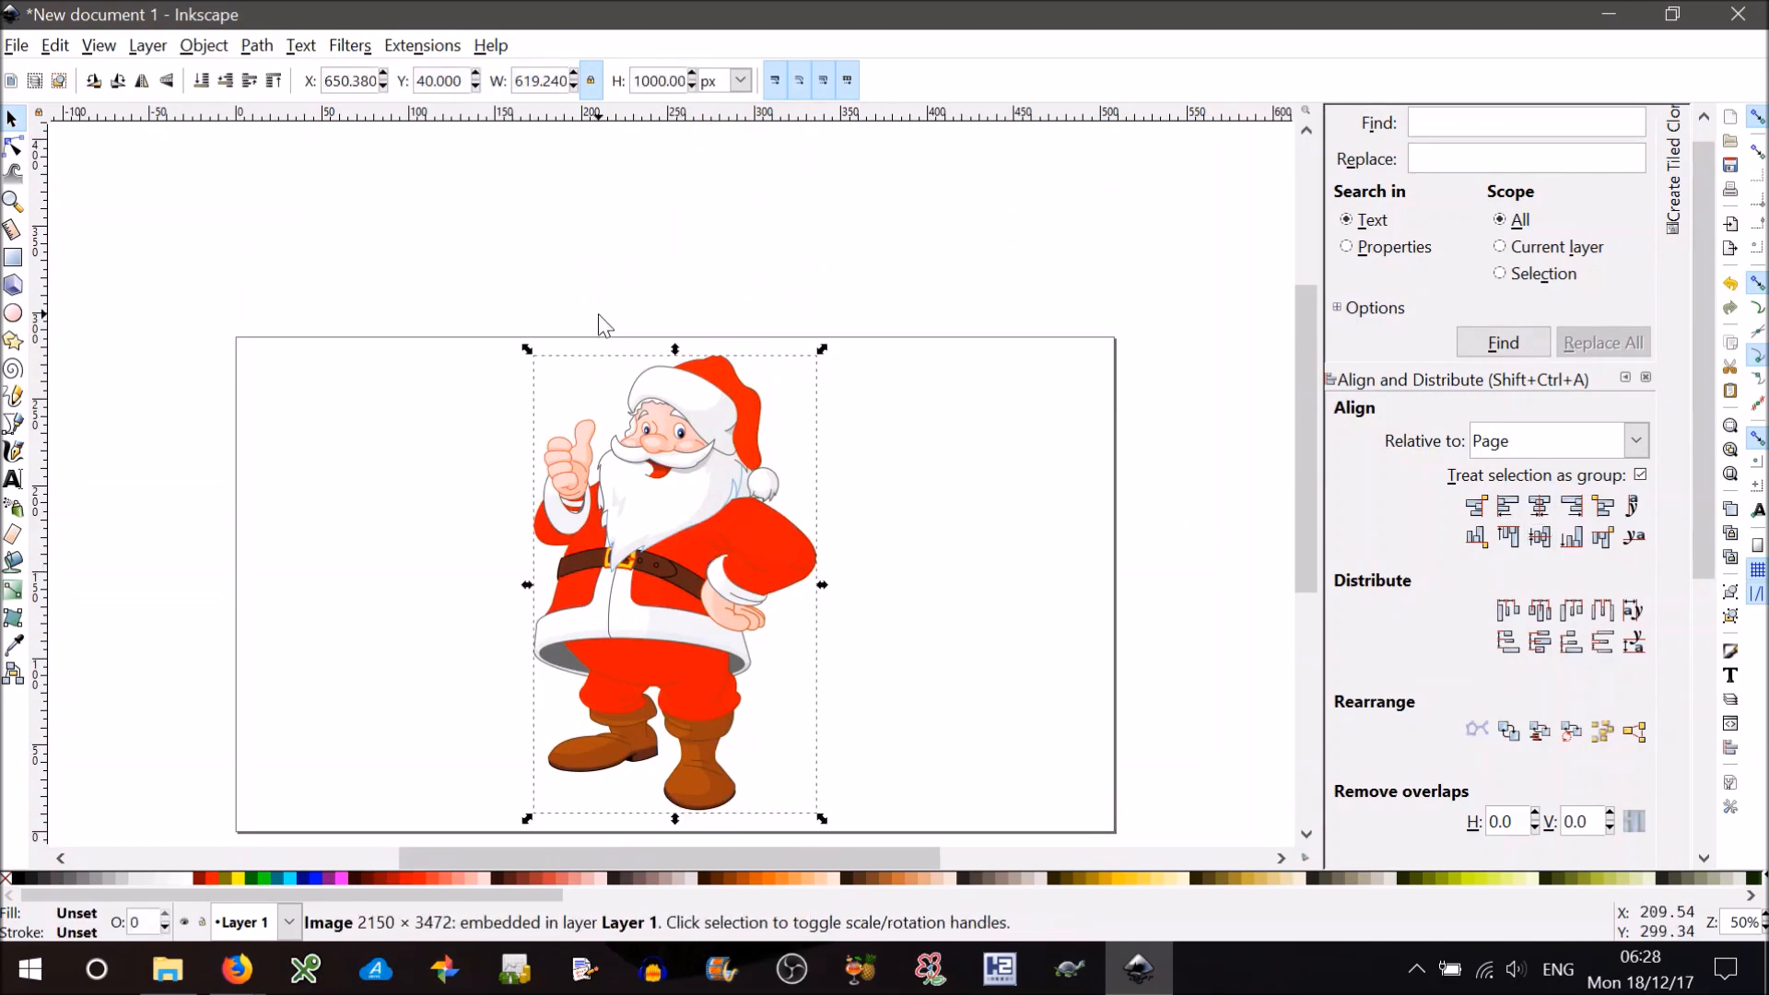
left_click(348, 45)
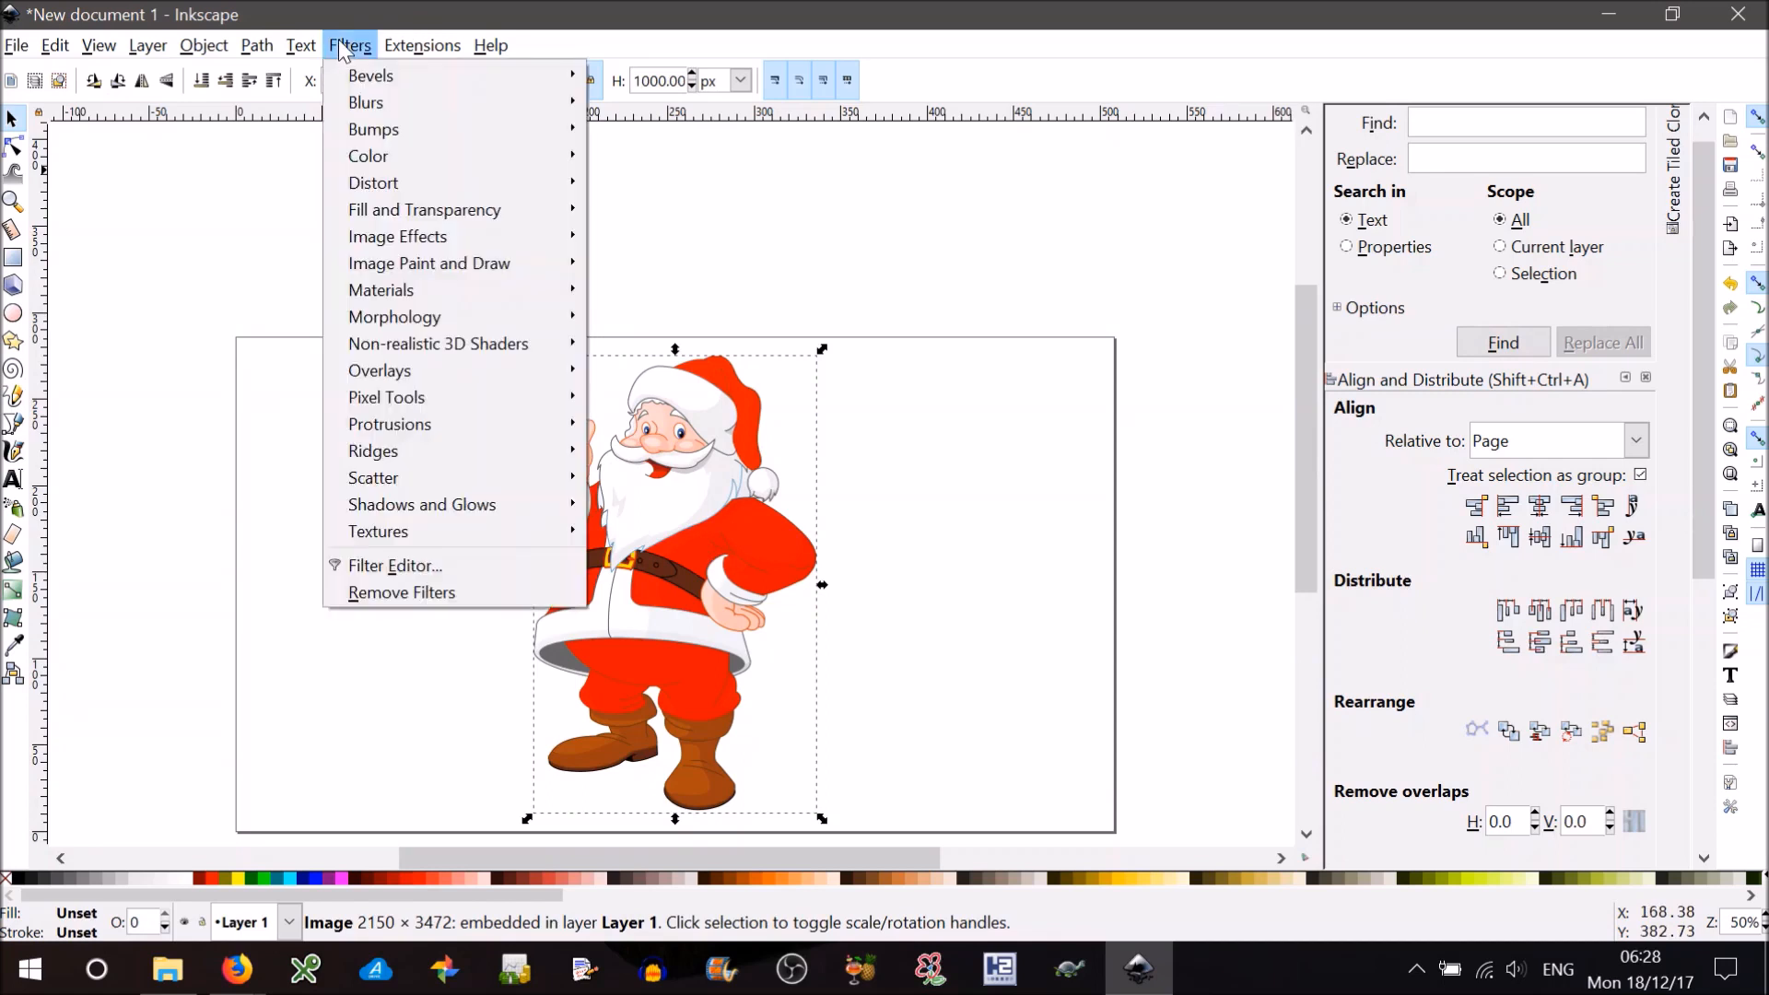
mouse_move(381, 291)
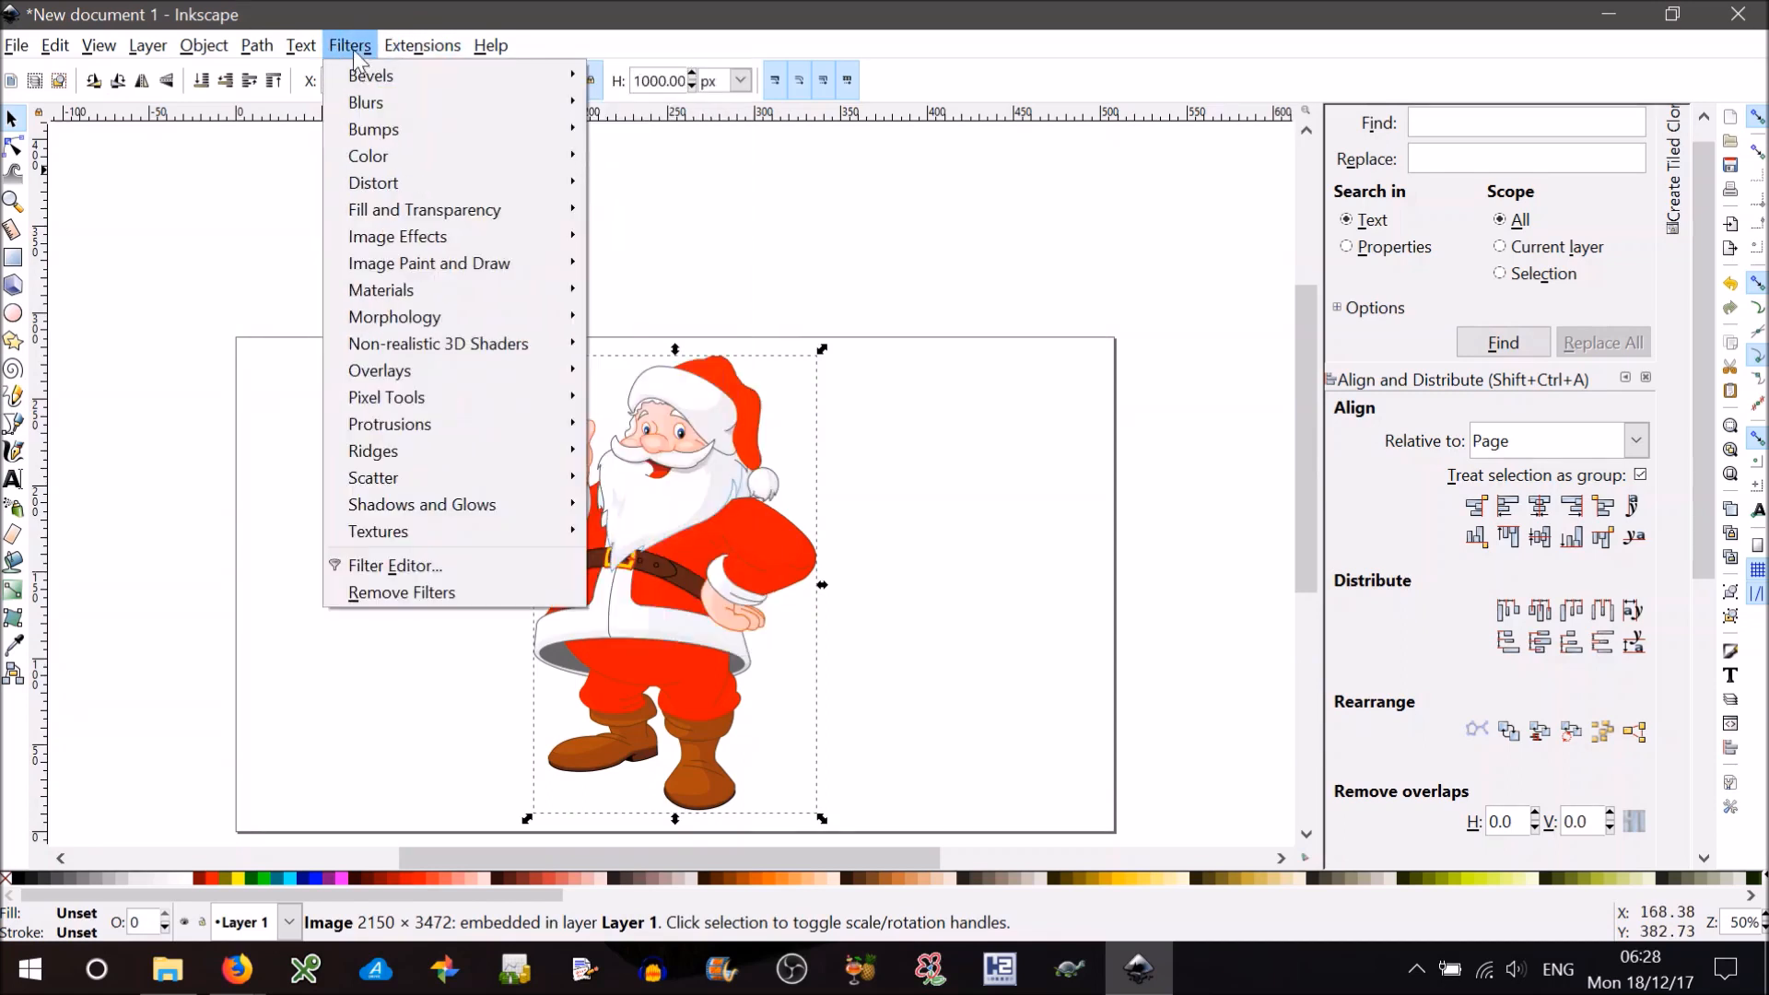
mouse_move(421, 504)
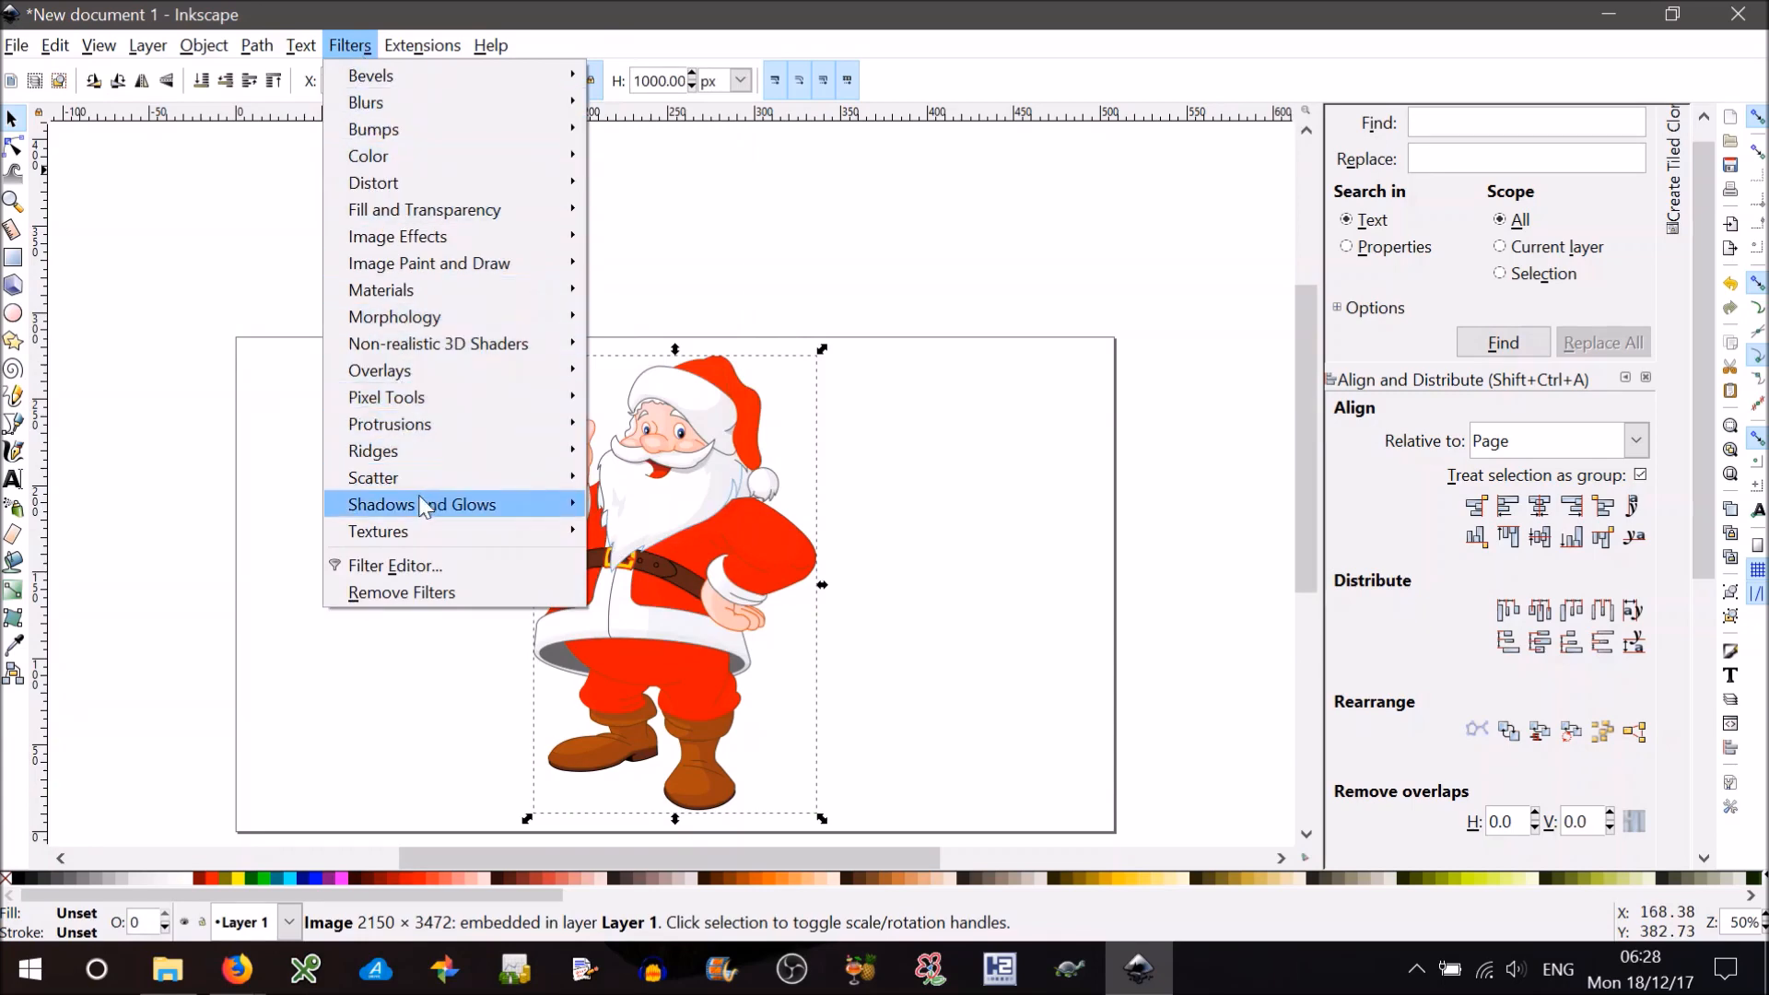
left_click(422, 504)
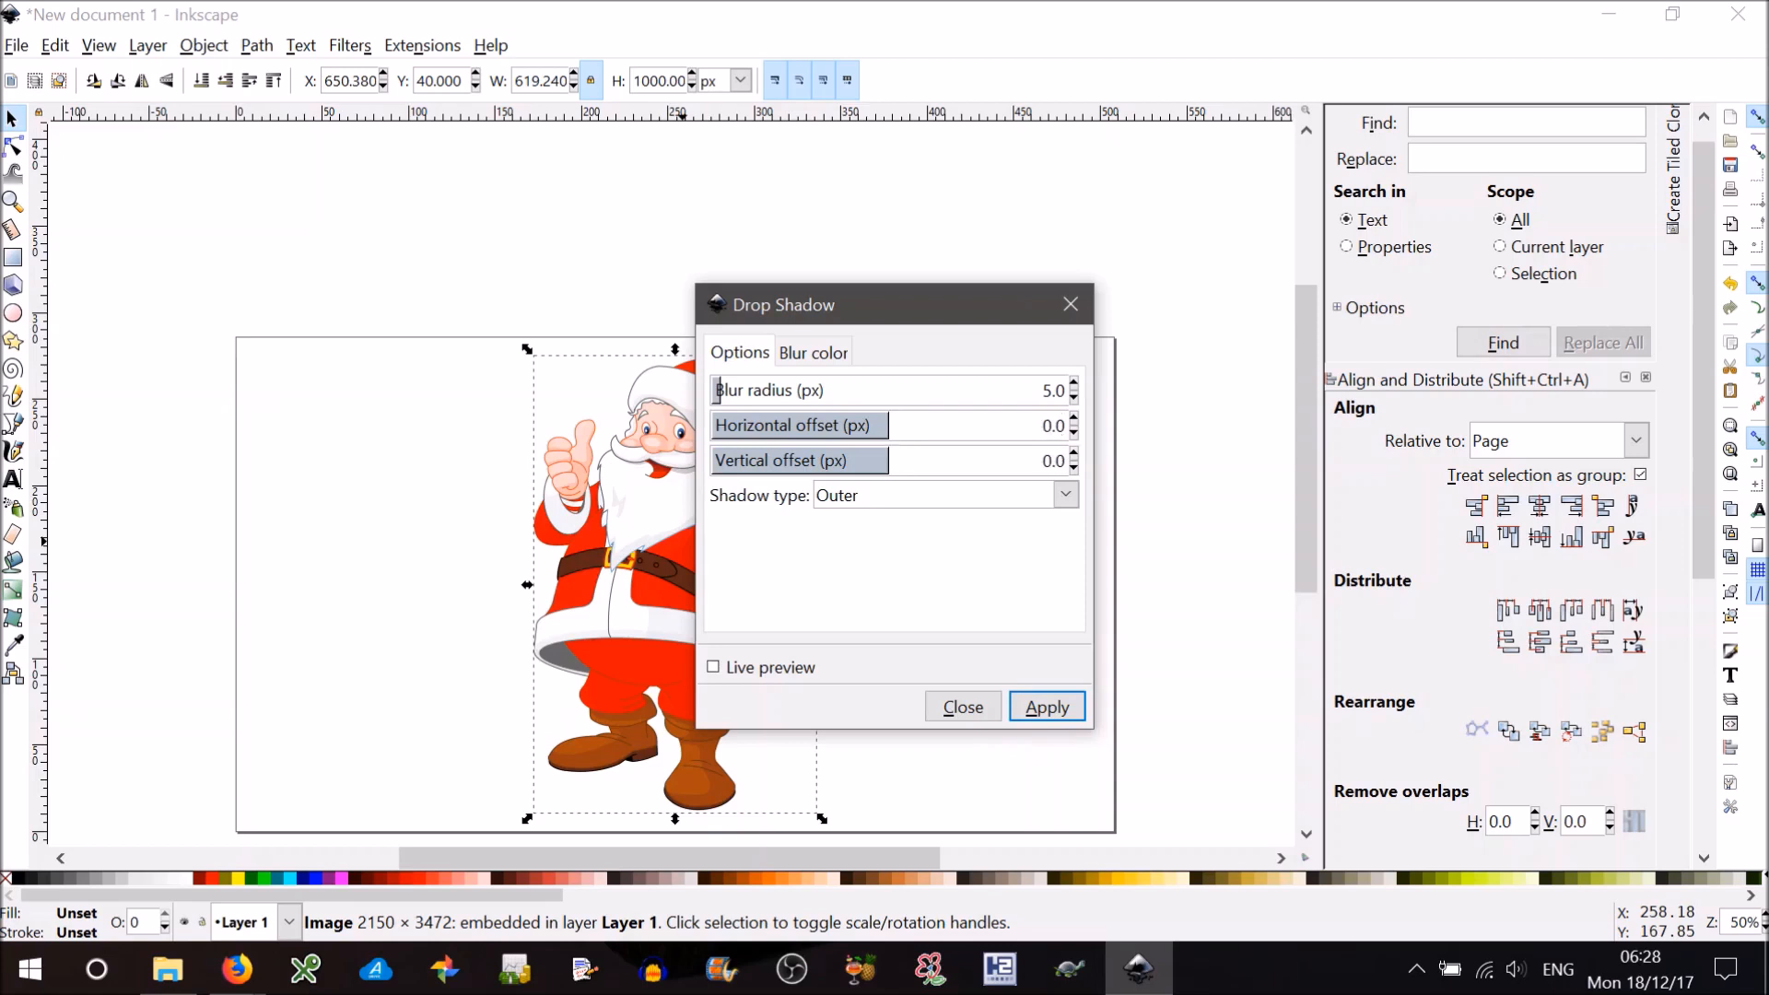
- Apply a Drop Shadow with blur 0 and 'Shadow only' type, then close the dialog
left_click(1073, 397)
type("0")
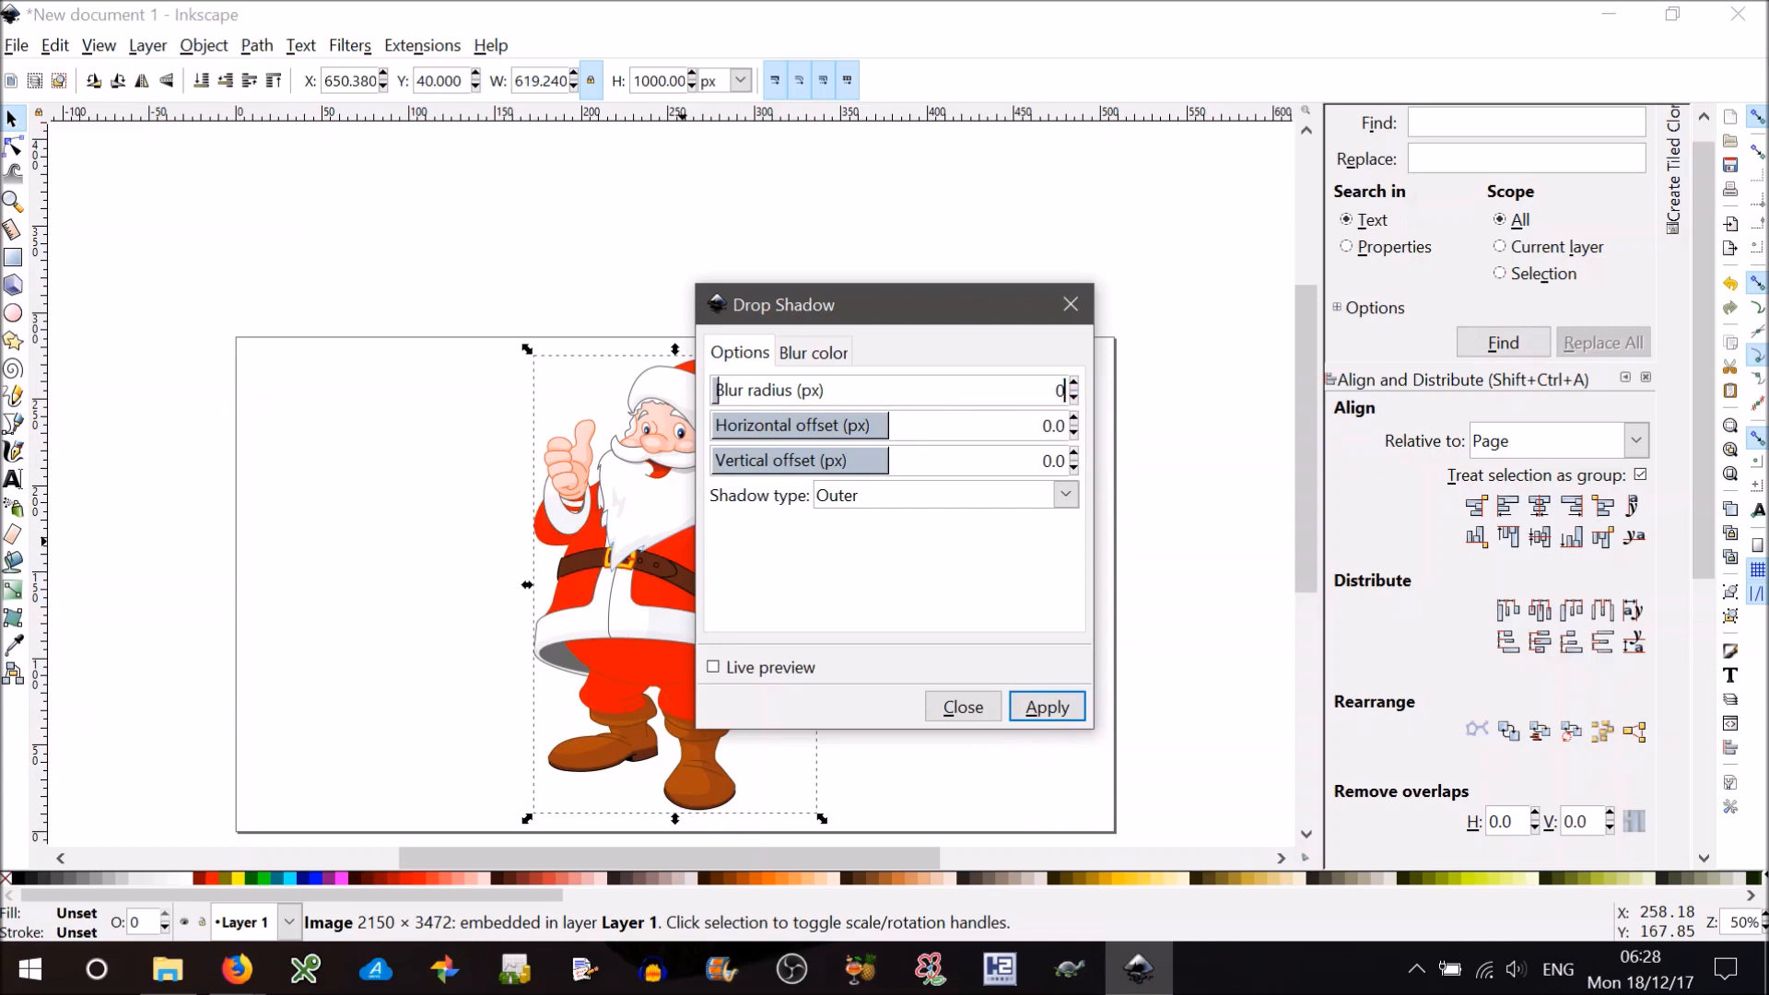
left_click(1060, 494)
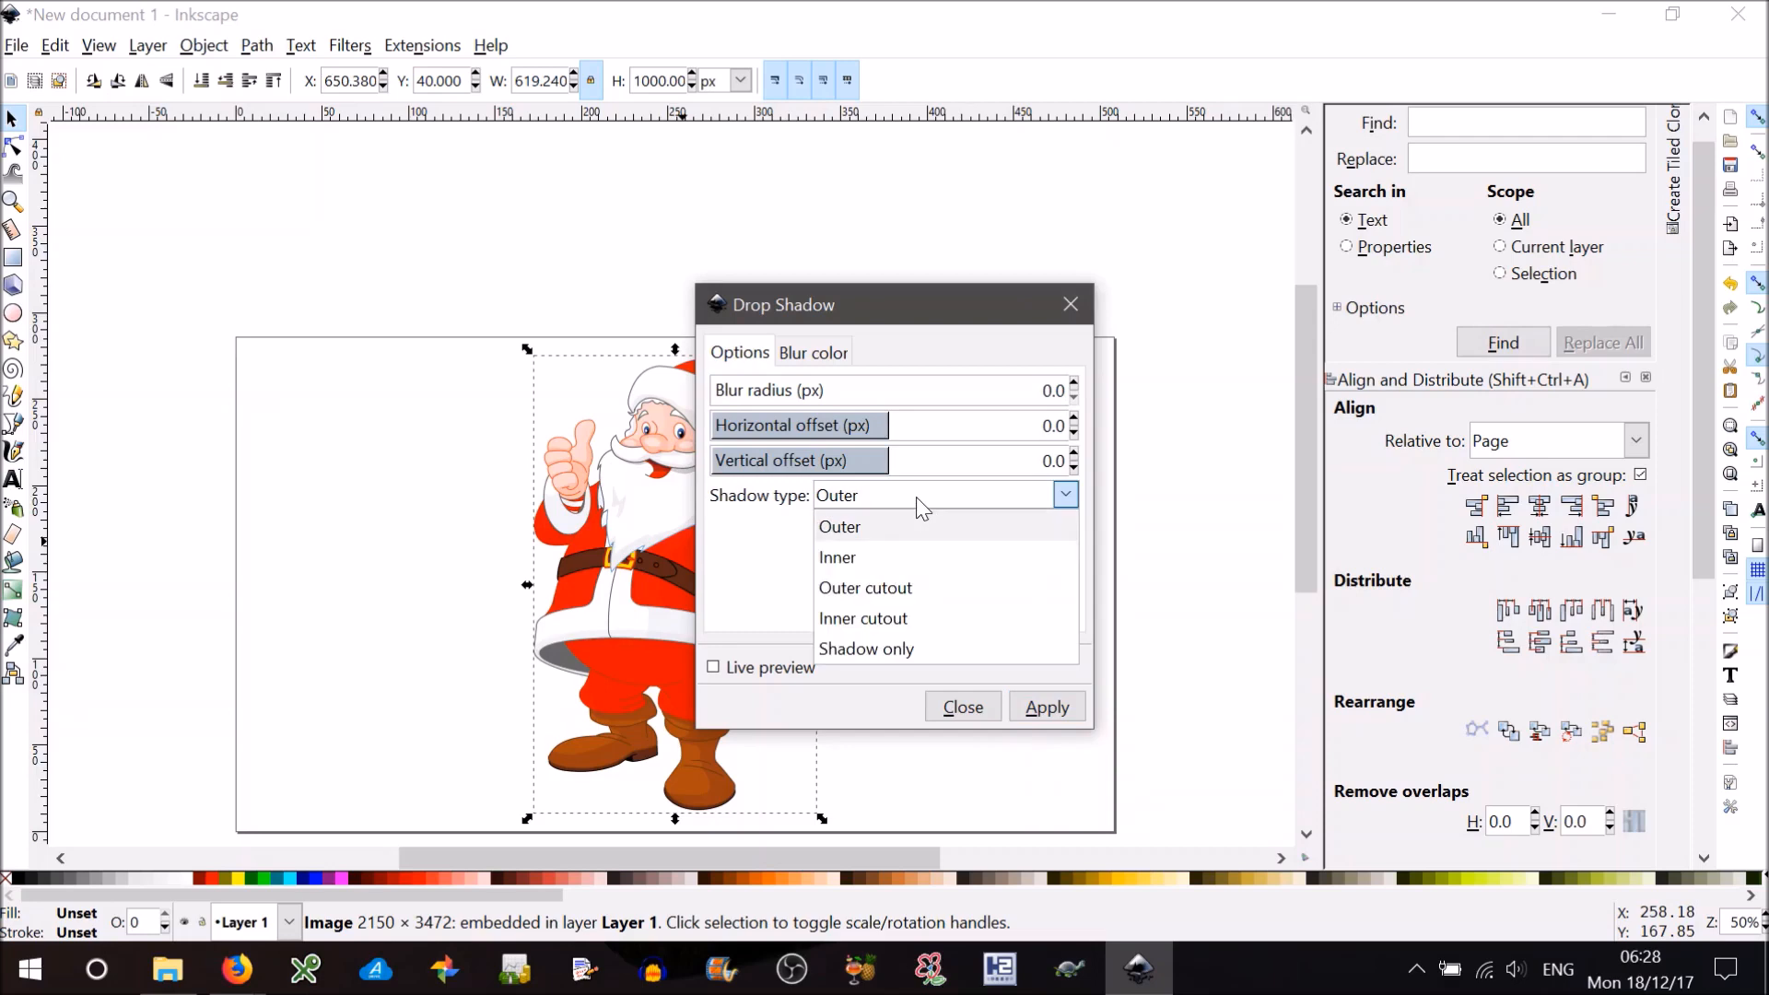
left_click(866, 648)
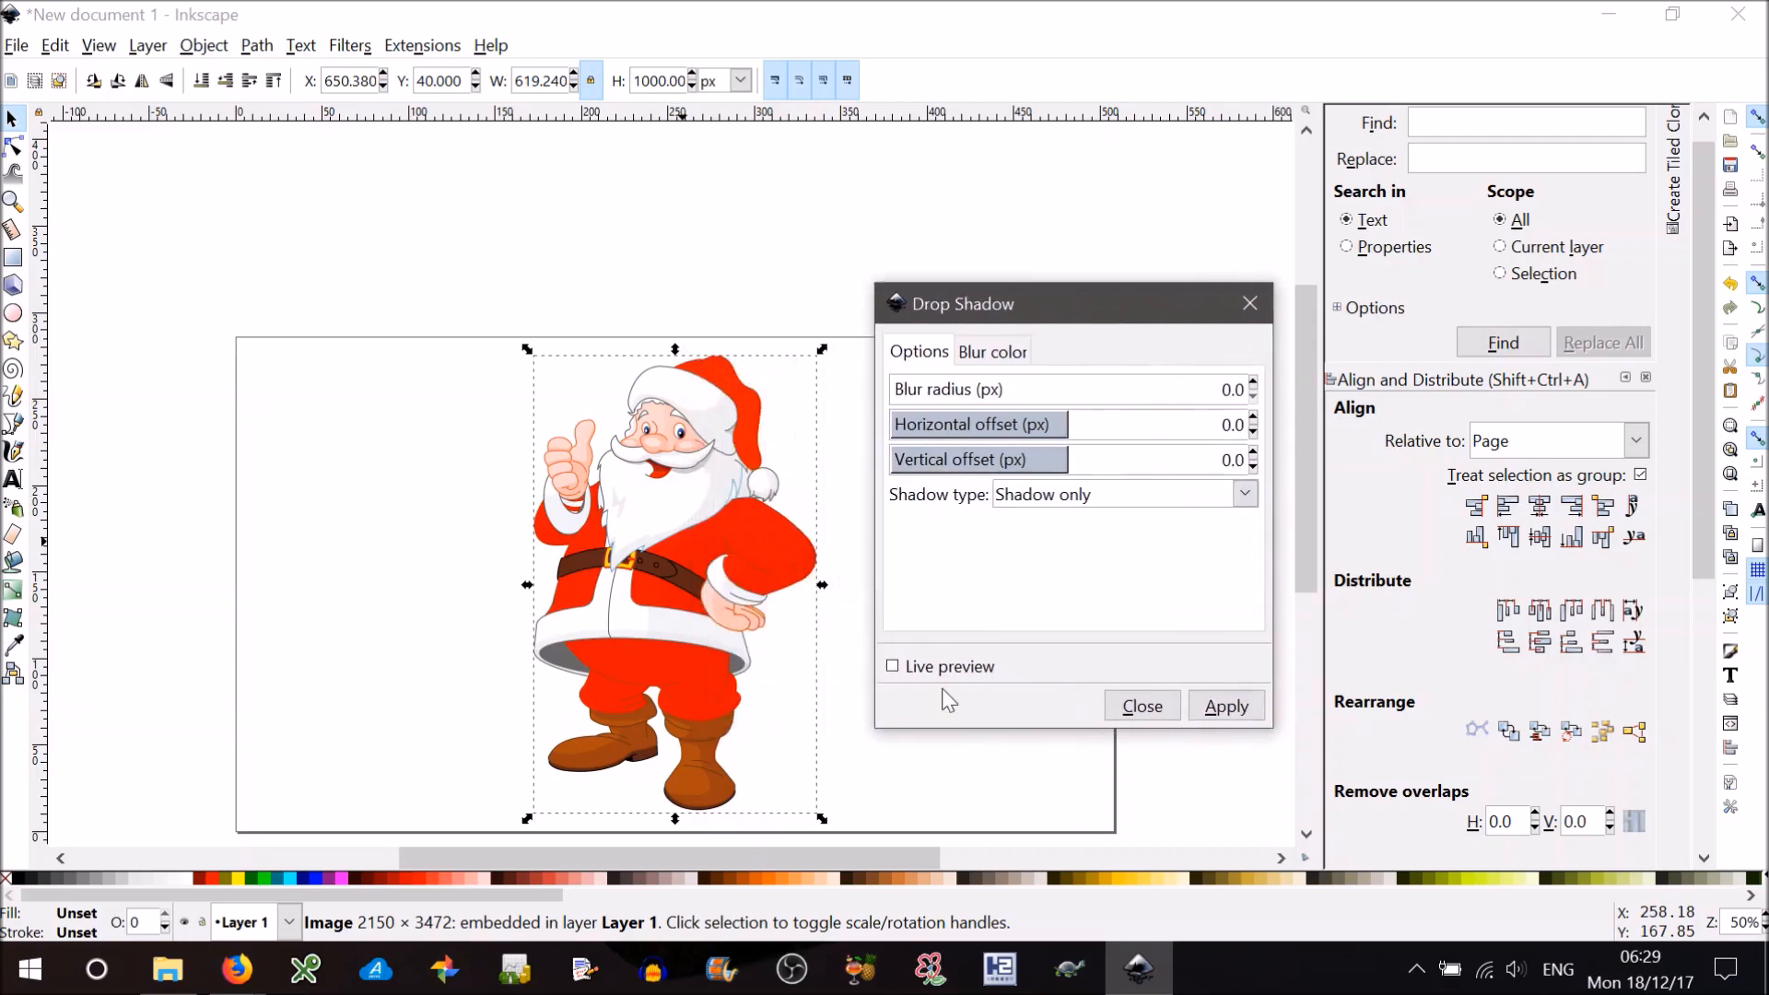
left_click(891, 665)
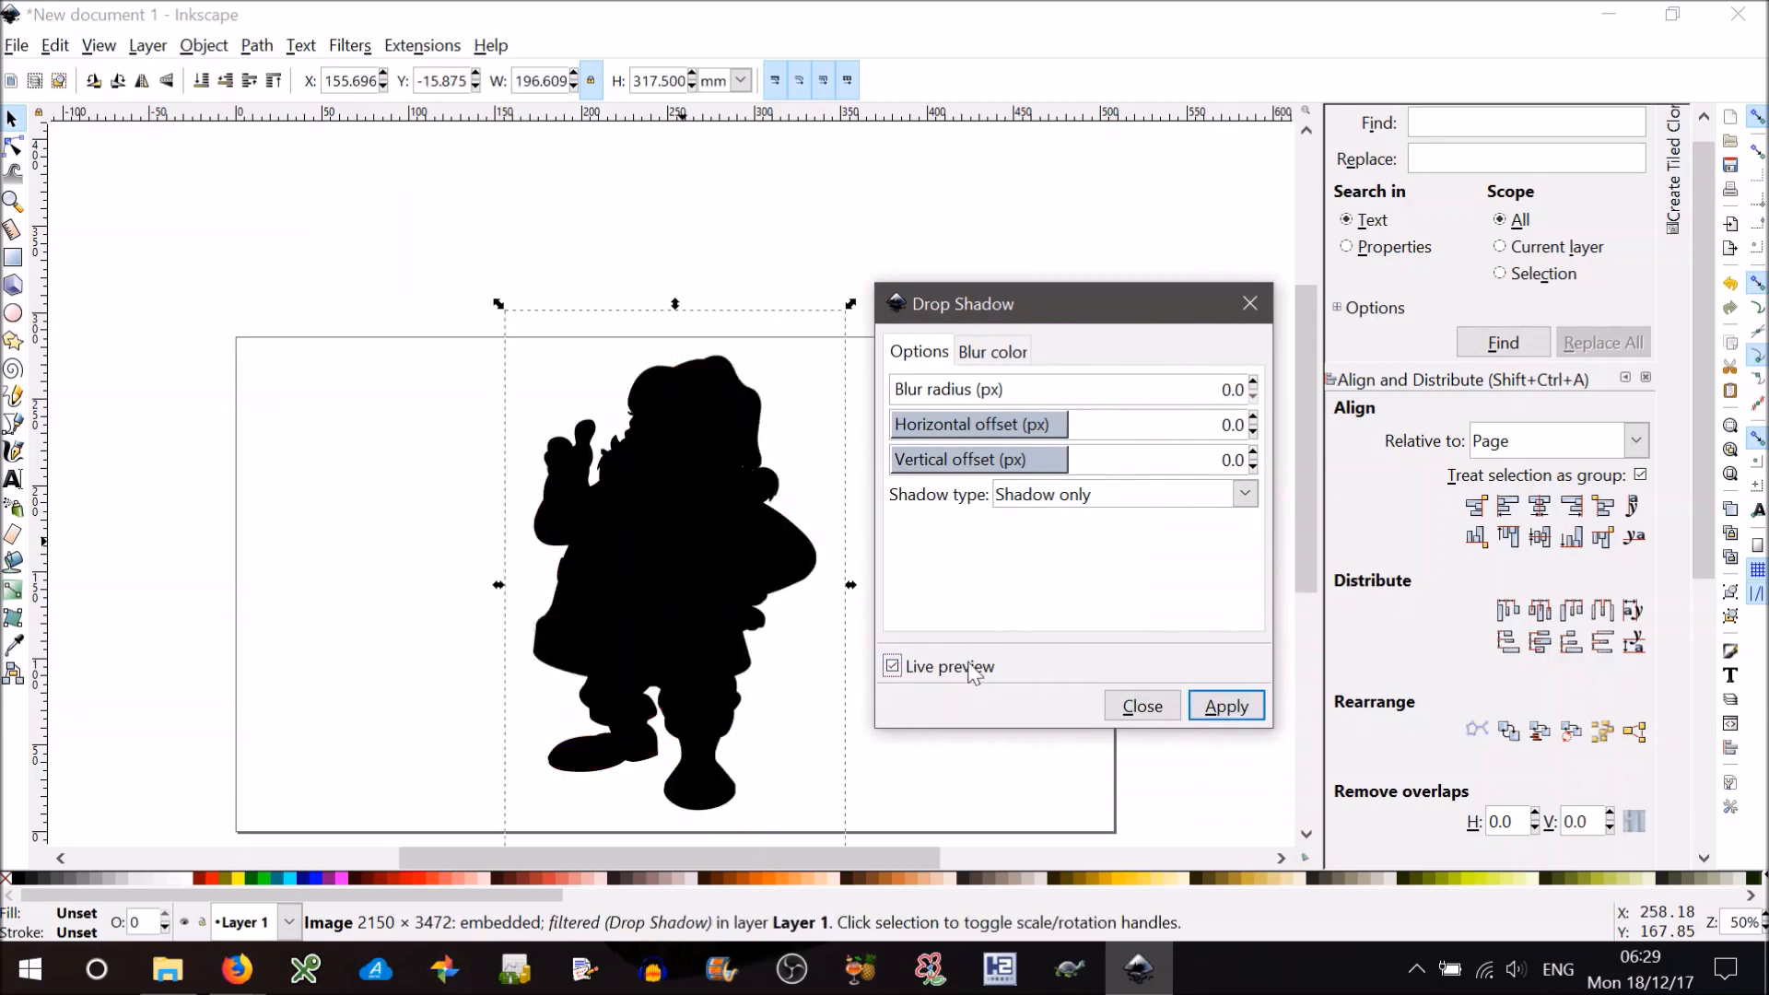
left_click(891, 665)
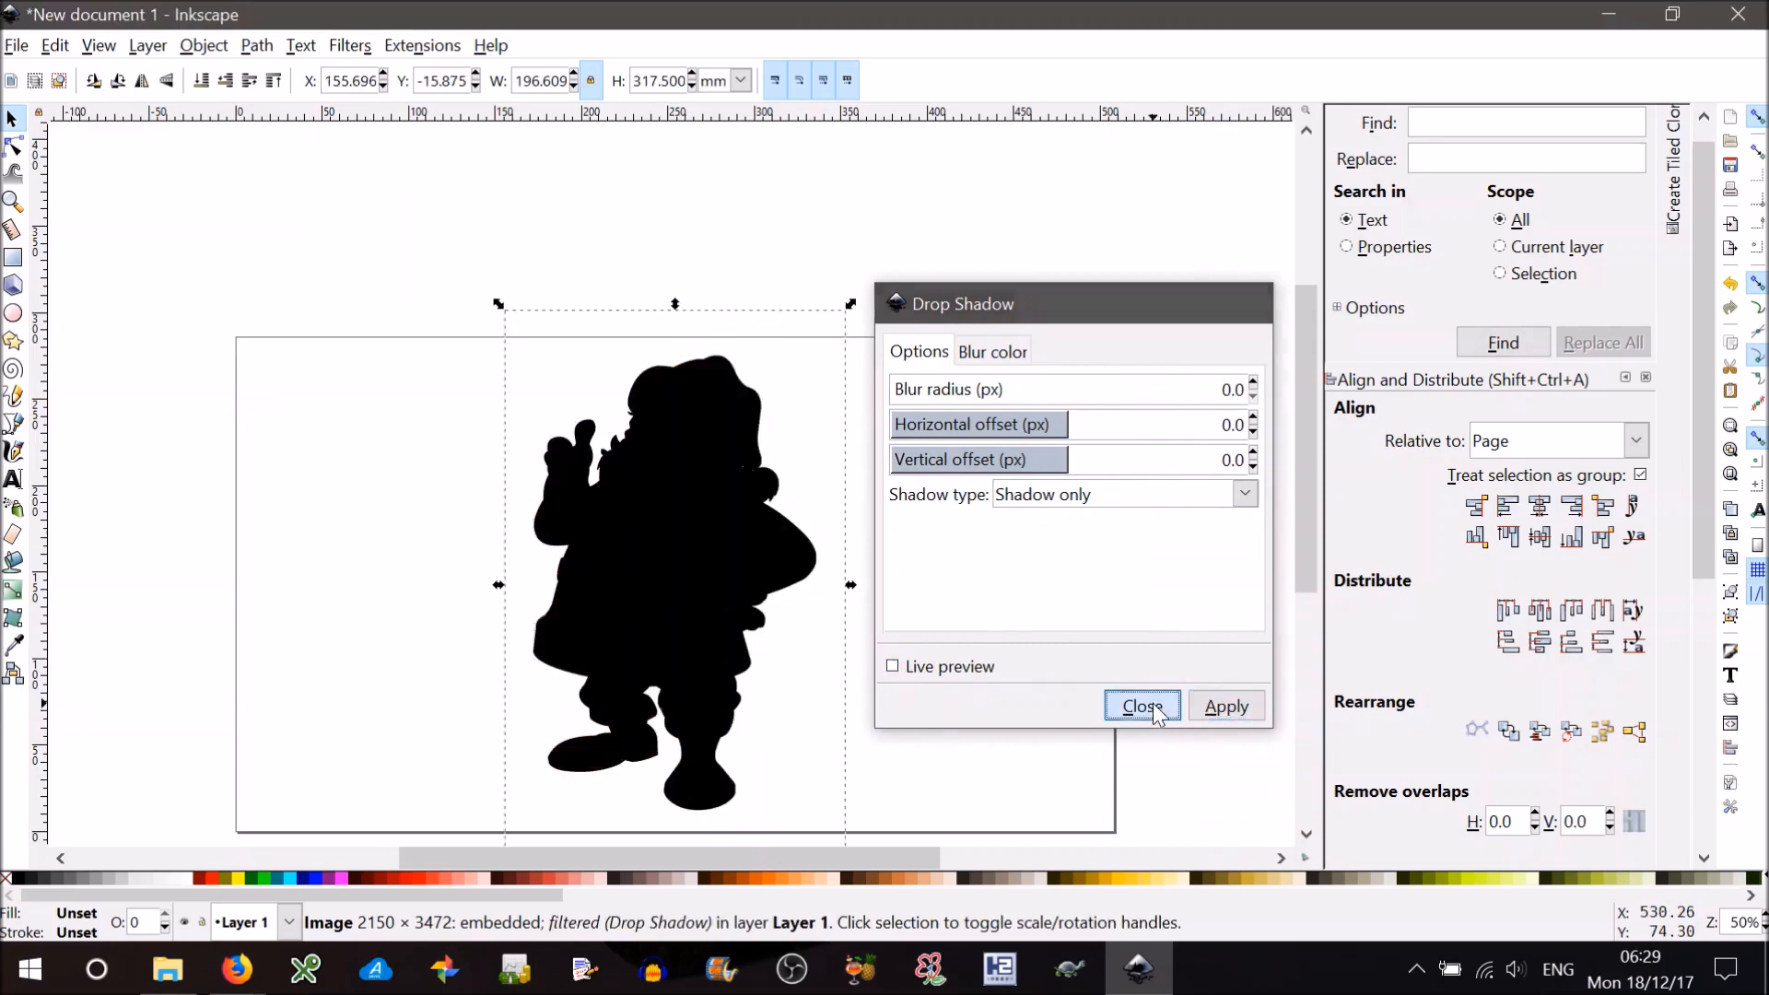
left_click(1140, 705)
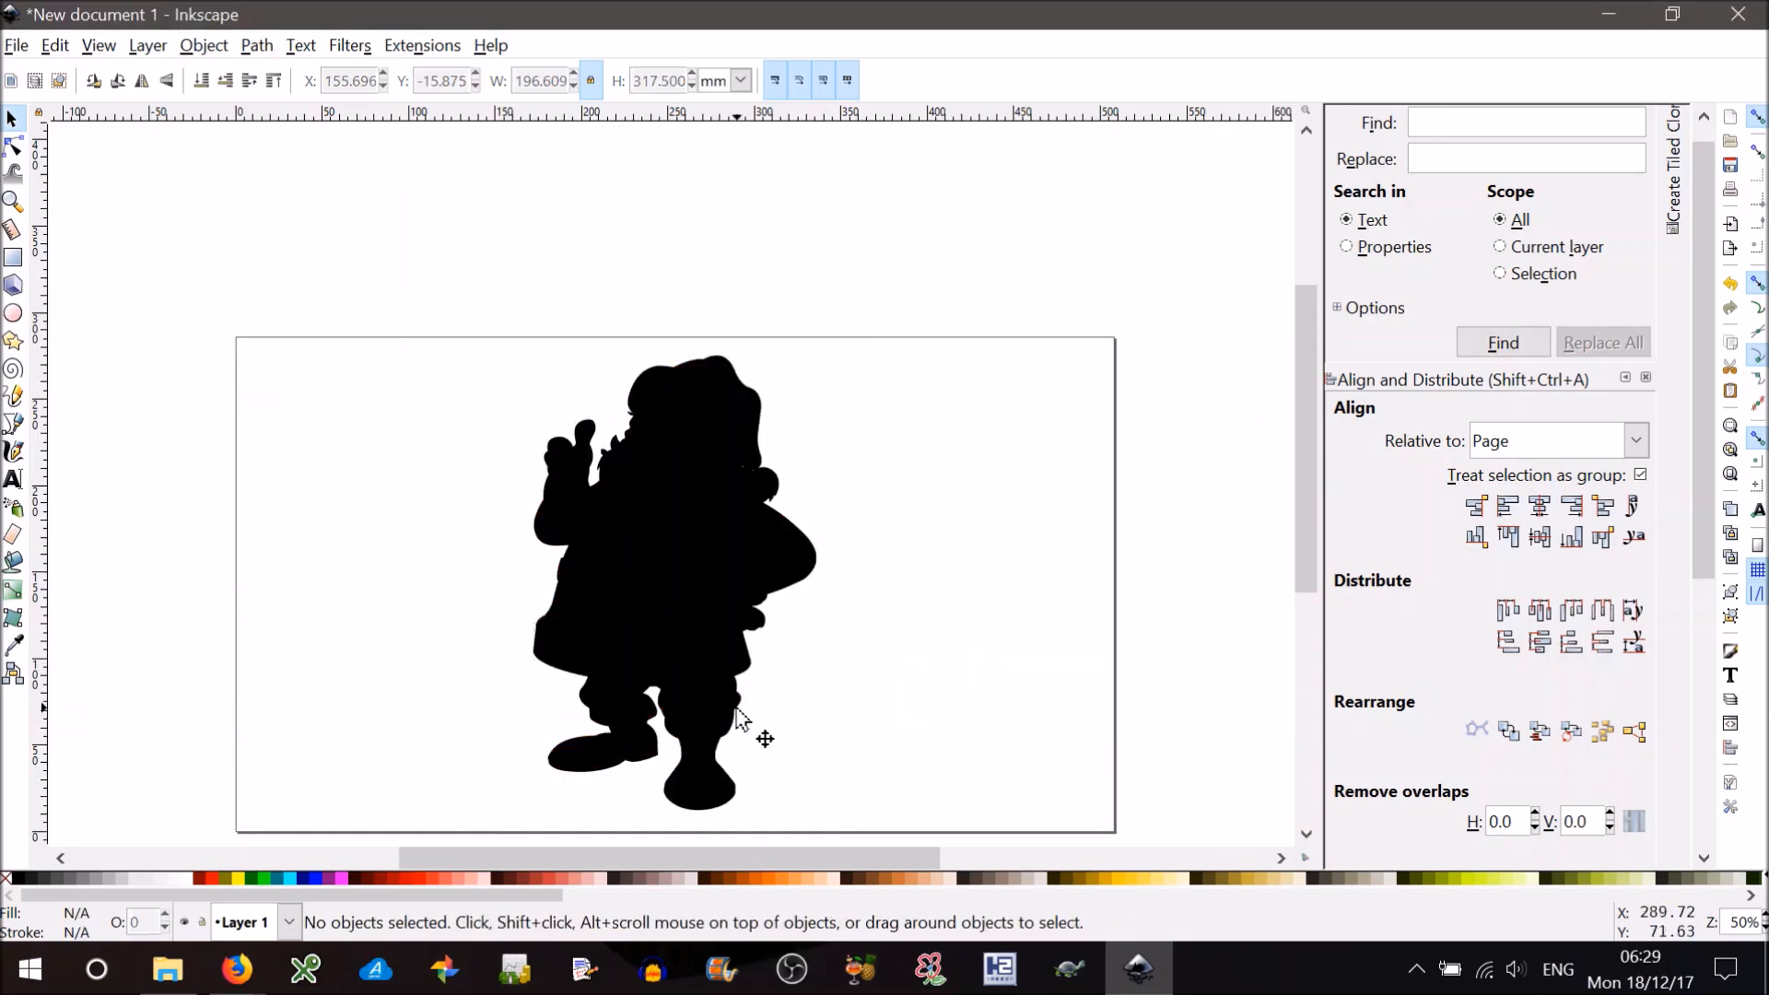
scroll("up", 3)
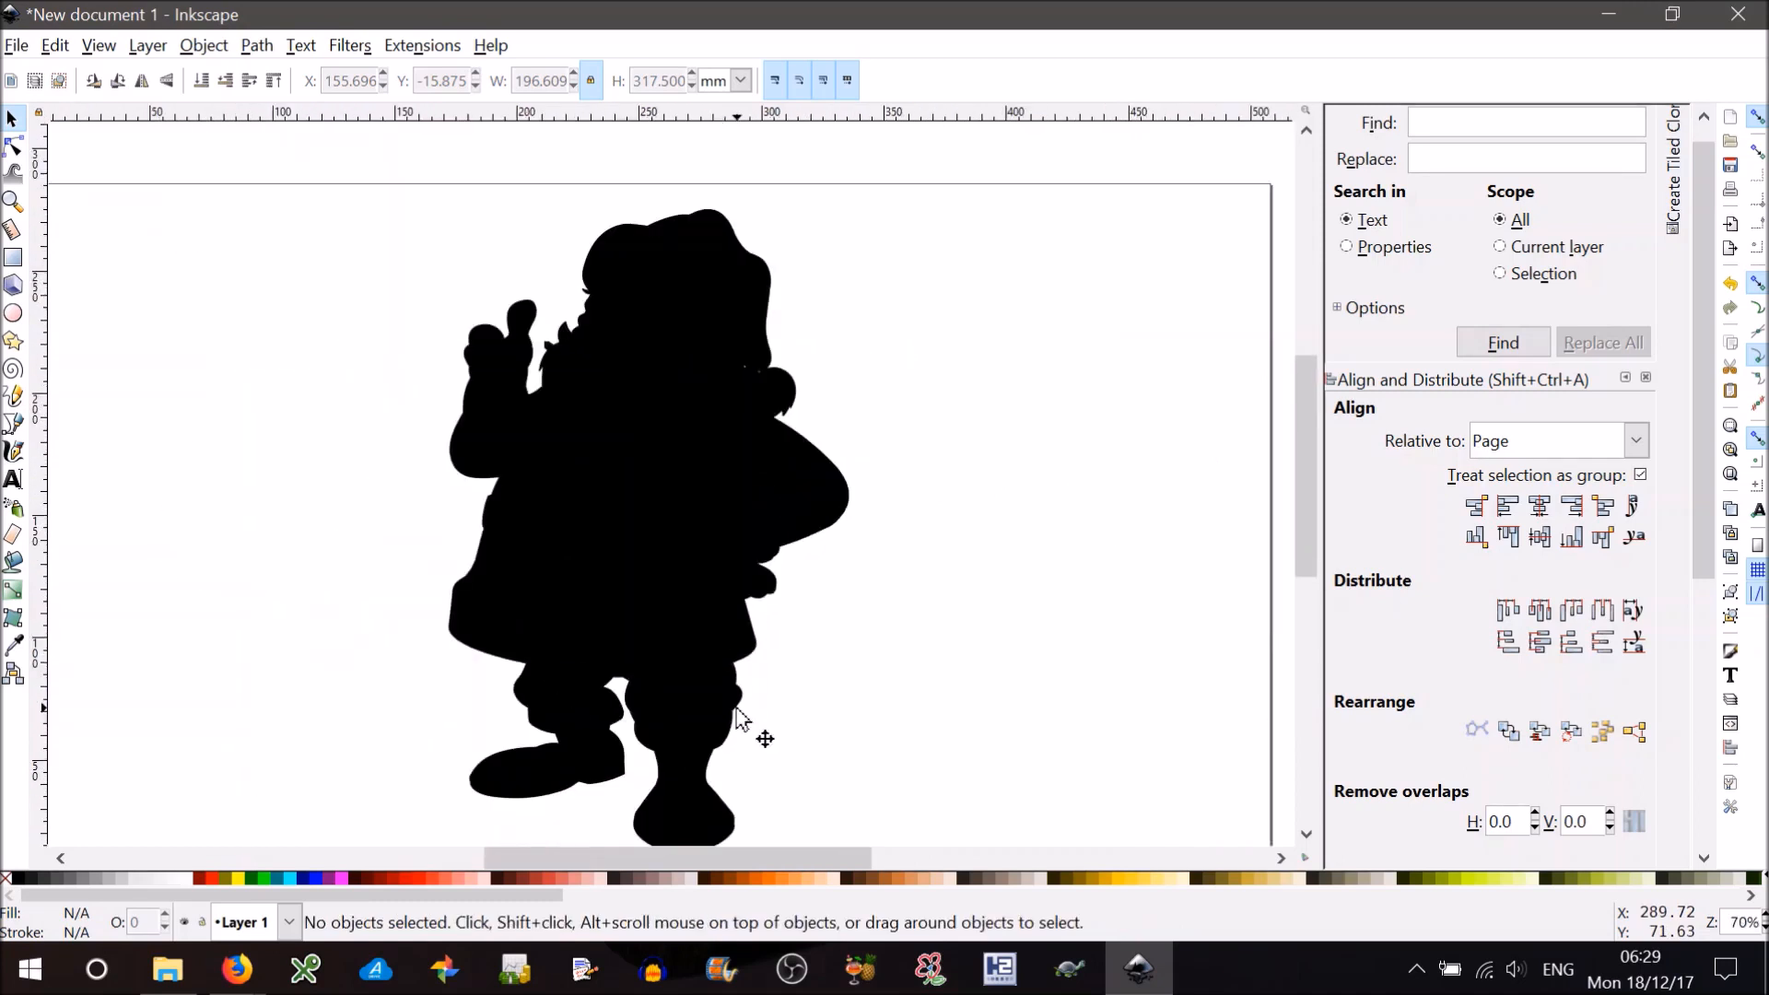